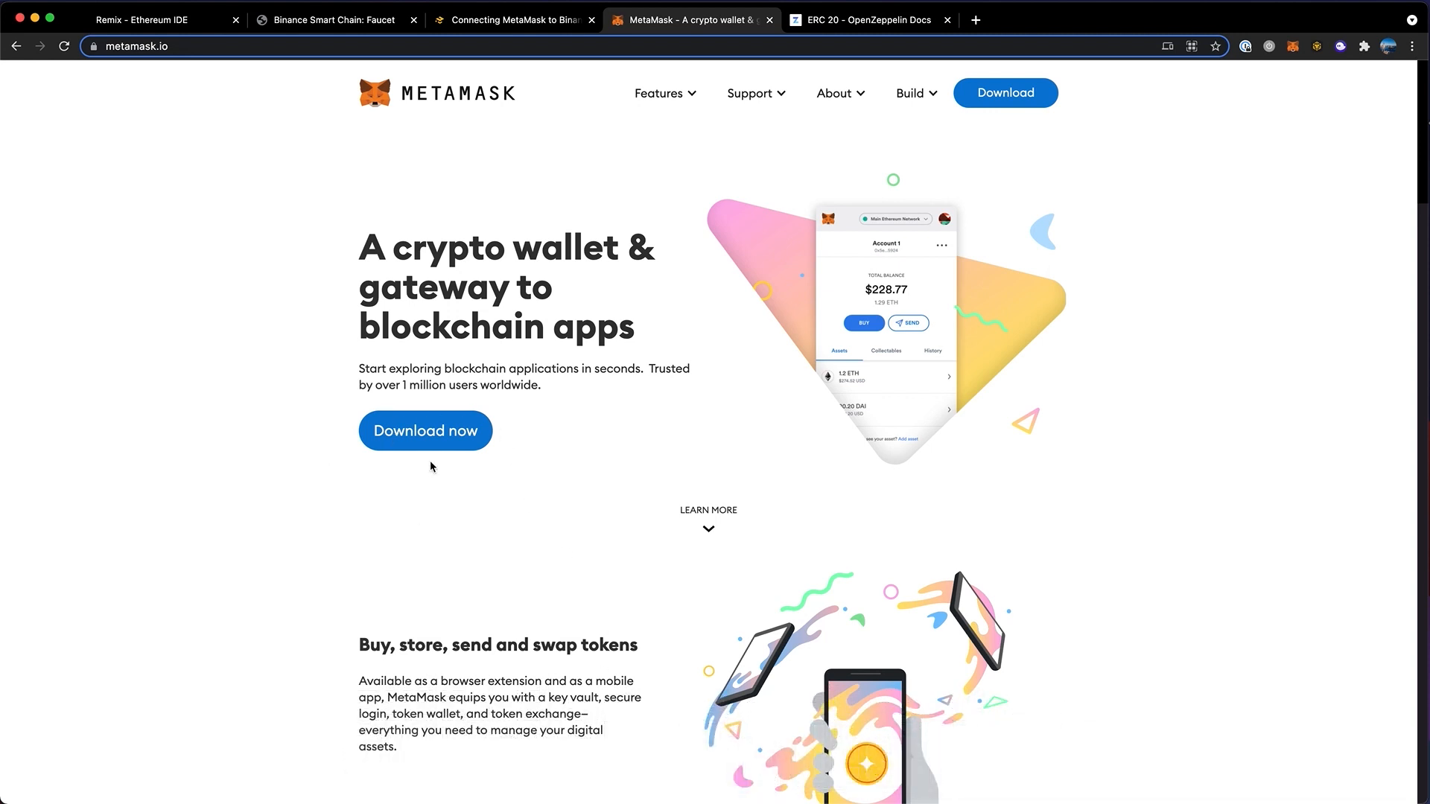
Browse the MetaMask account menu and Settings > Networks, then return to the main wallet view
click(511, 19)
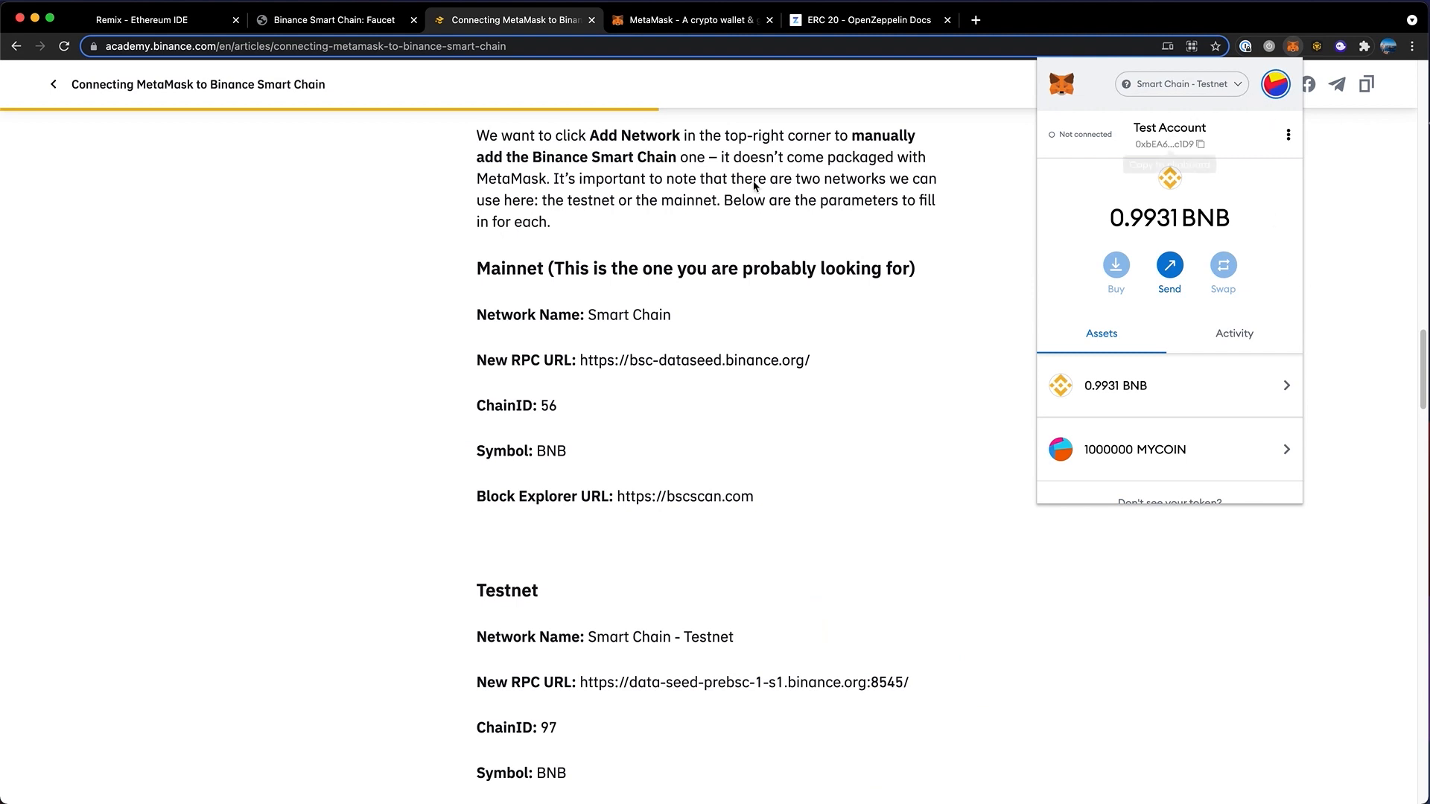
click(1275, 84)
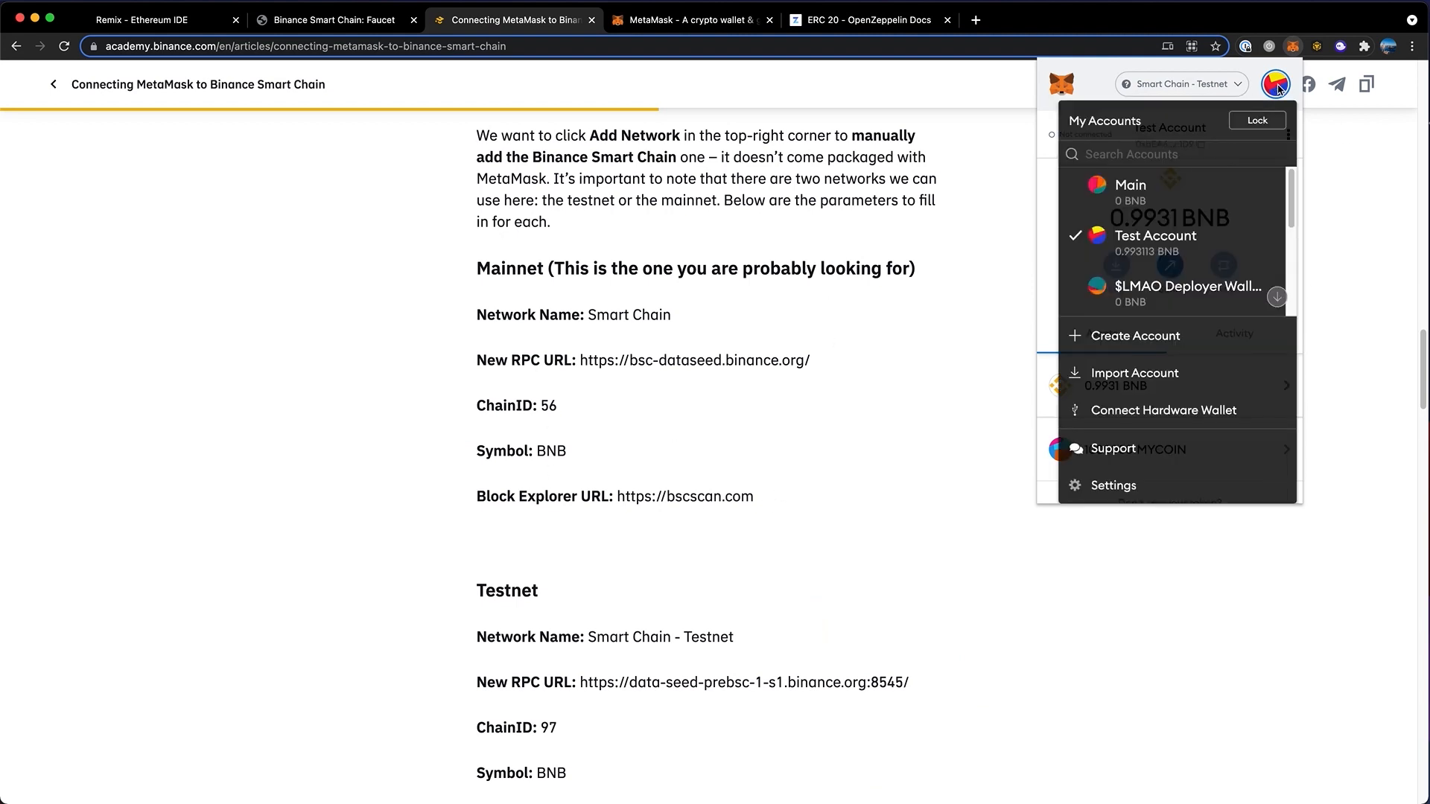
click(1111, 485)
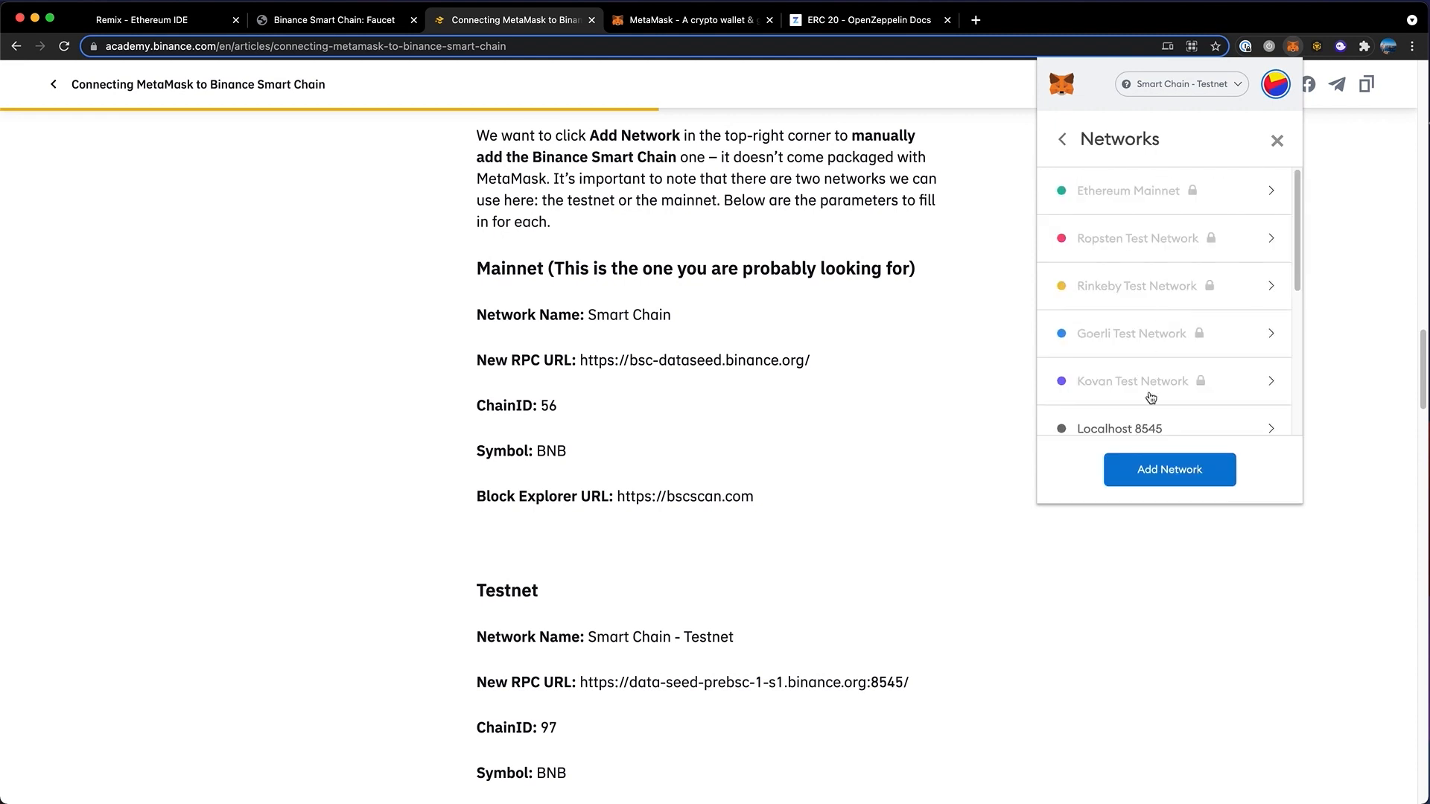
click(1167, 469)
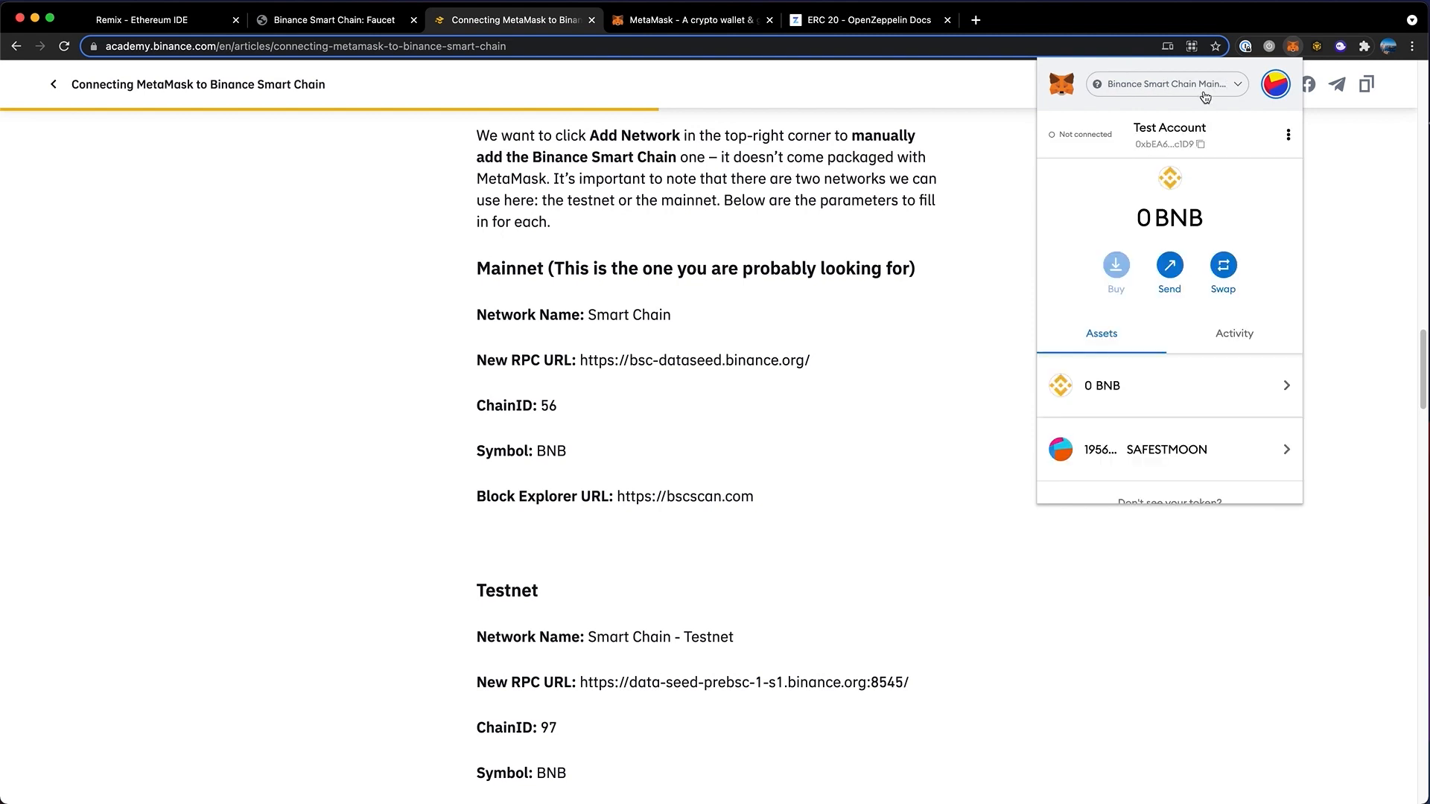
Switch the wallet to the Smart Chain - Testnet network, showing 0.9931 BNB and 1000000 MYCOIN
click(1165, 83)
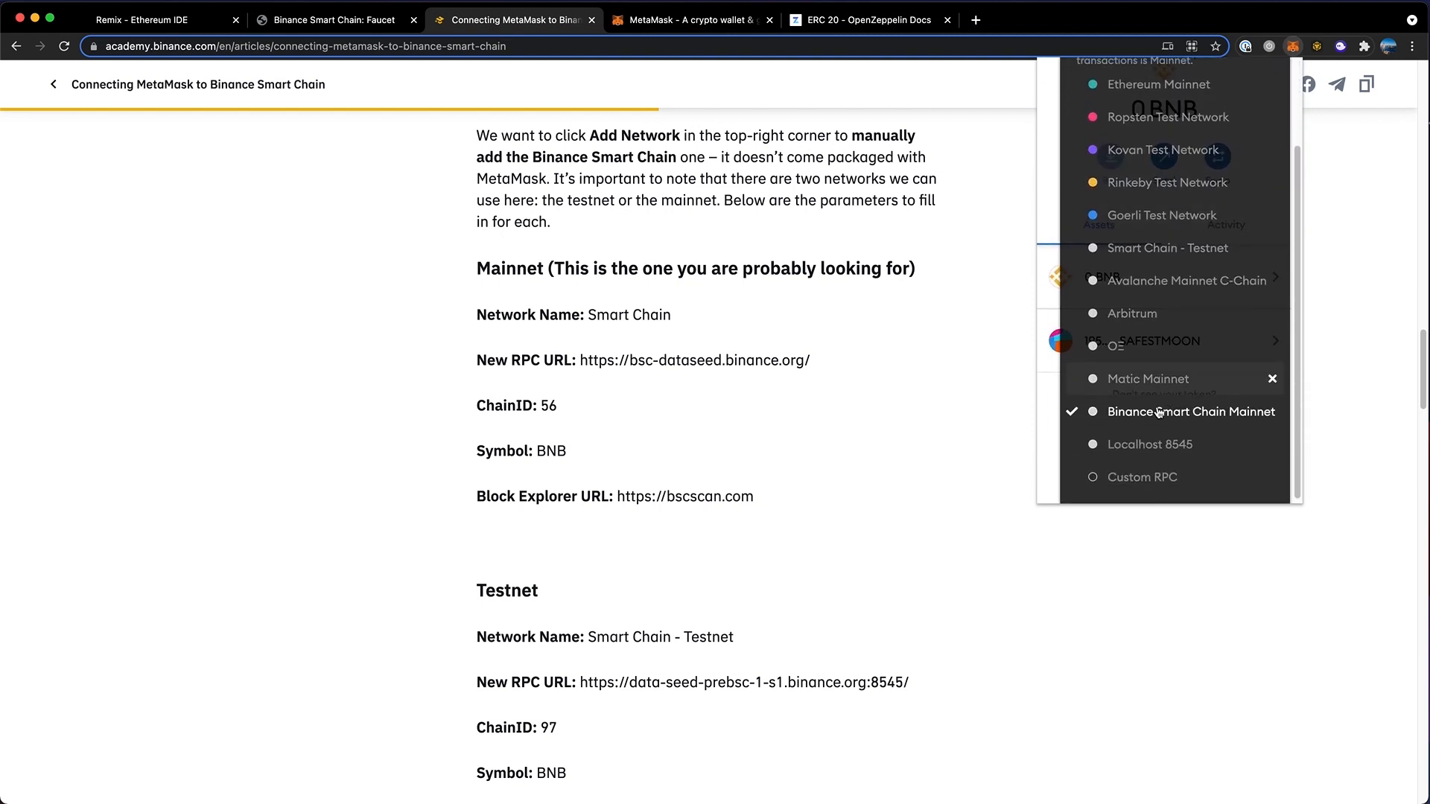
mouse_move(539, 319)
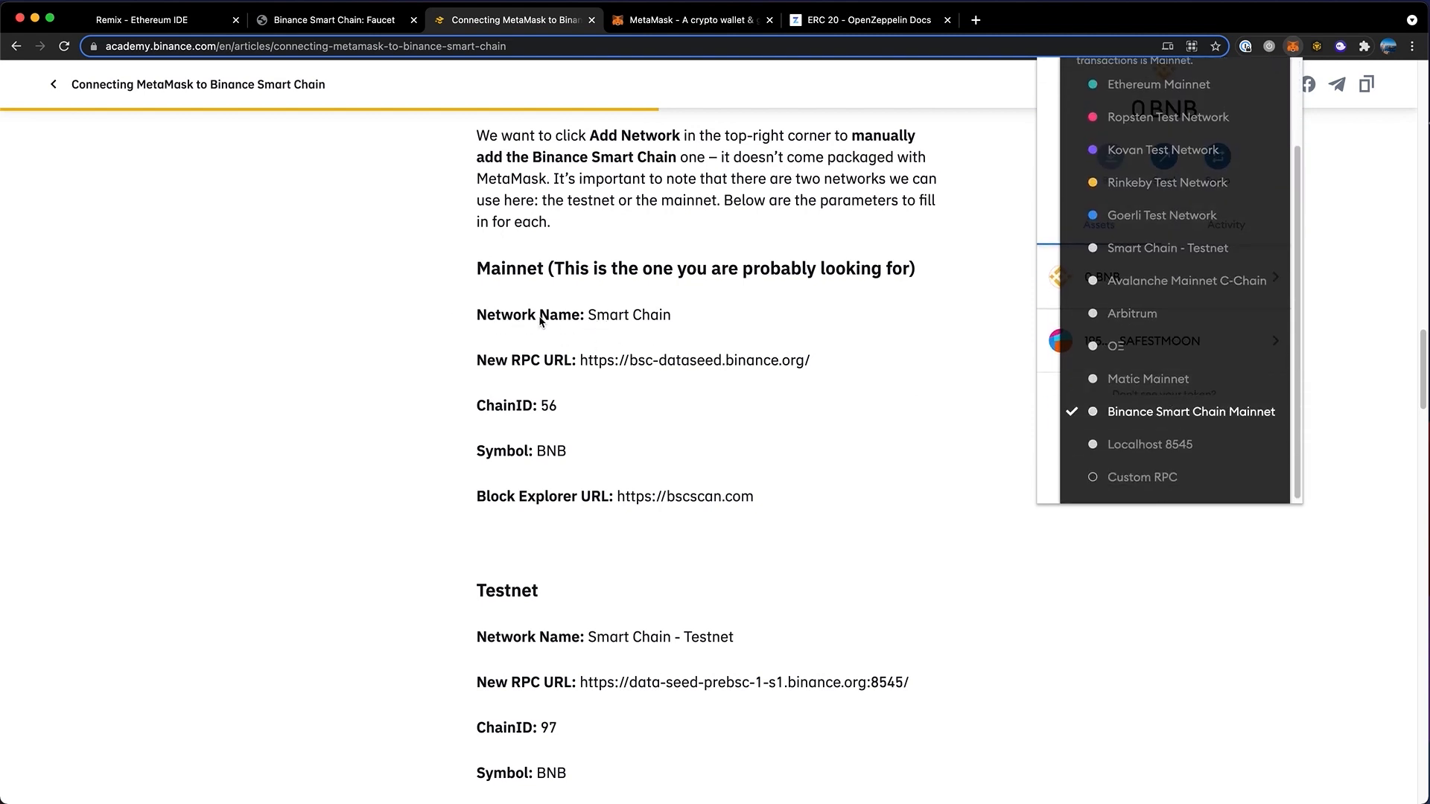
click(1163, 247)
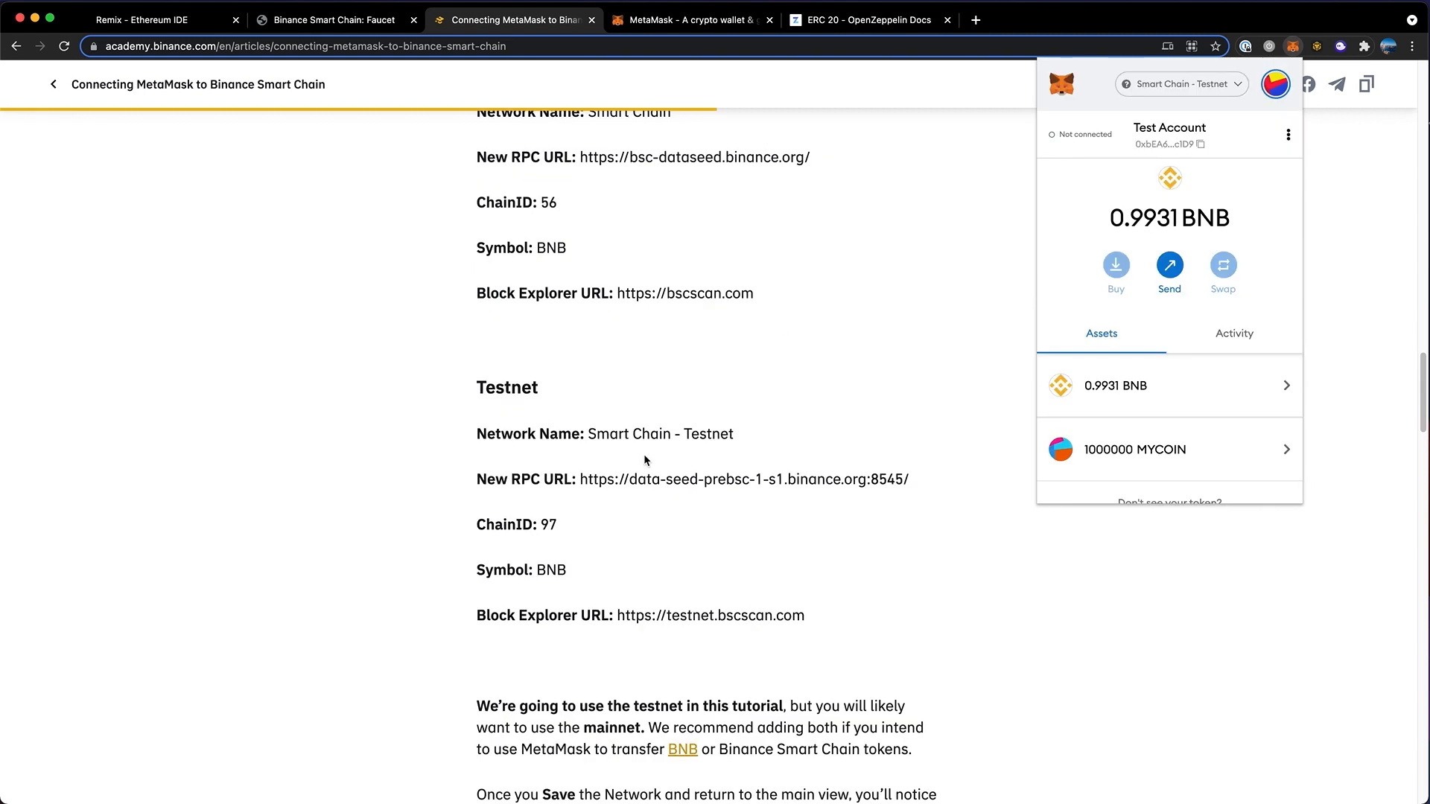
mouse_move(1225, 369)
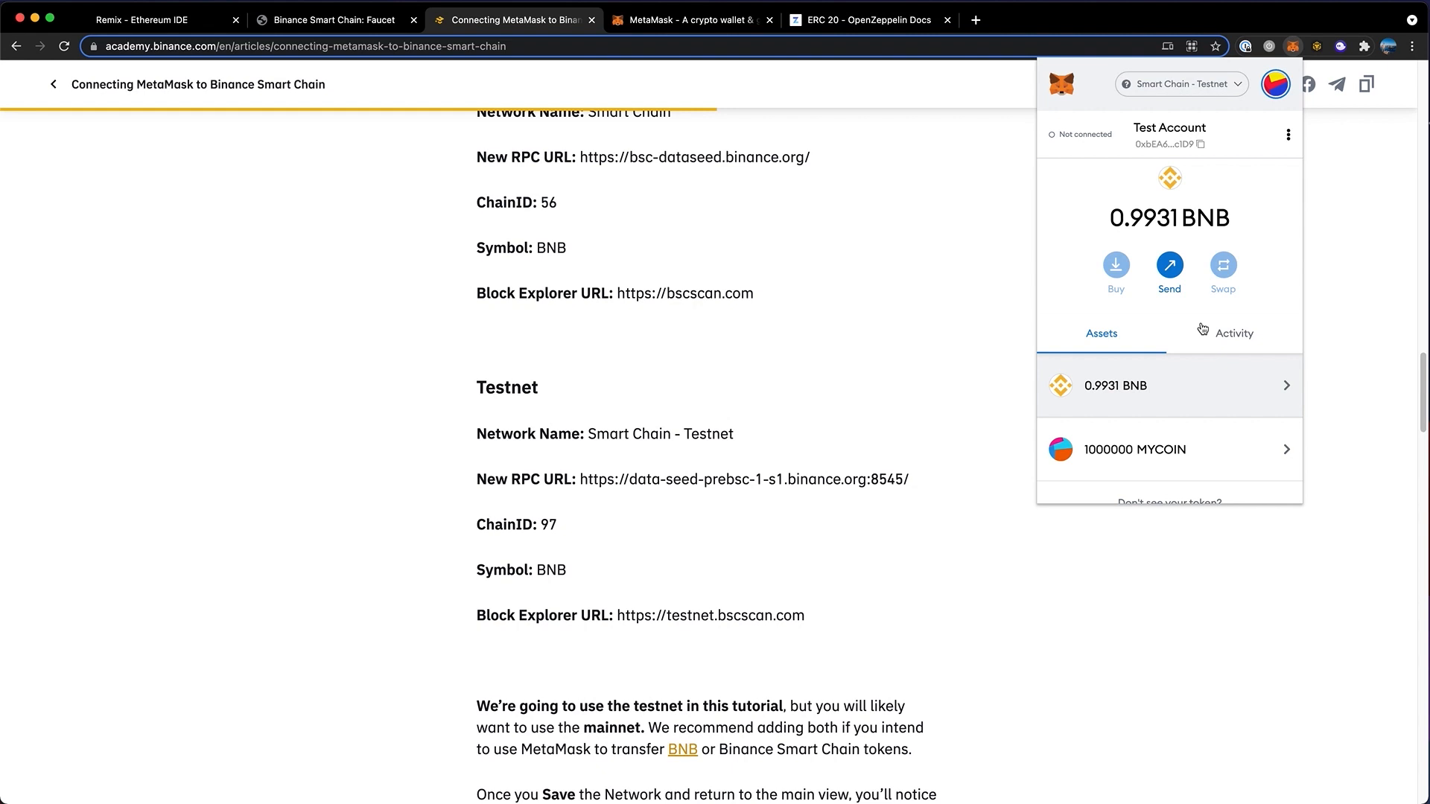
mouse_move(1294, 268)
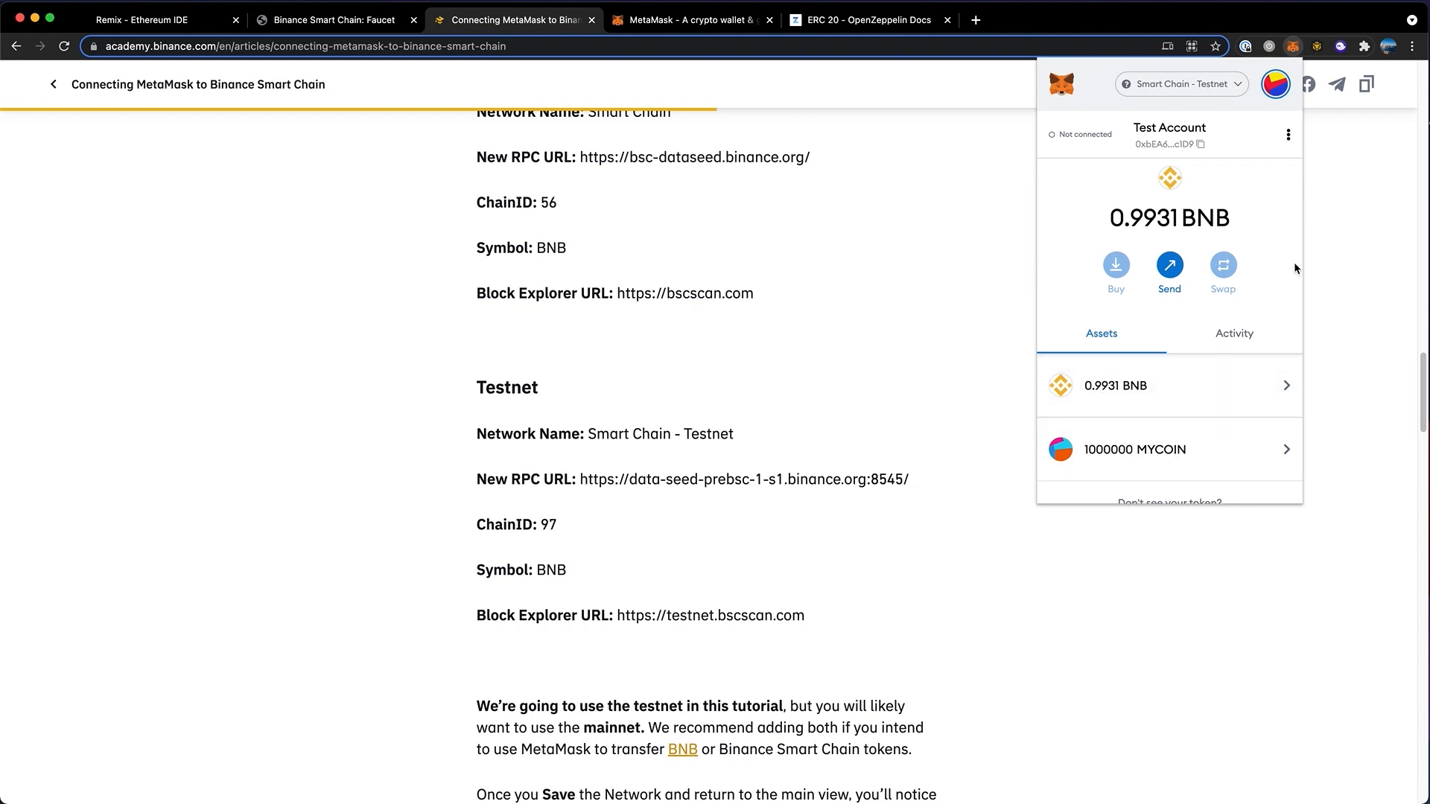
mouse_move(1187, 142)
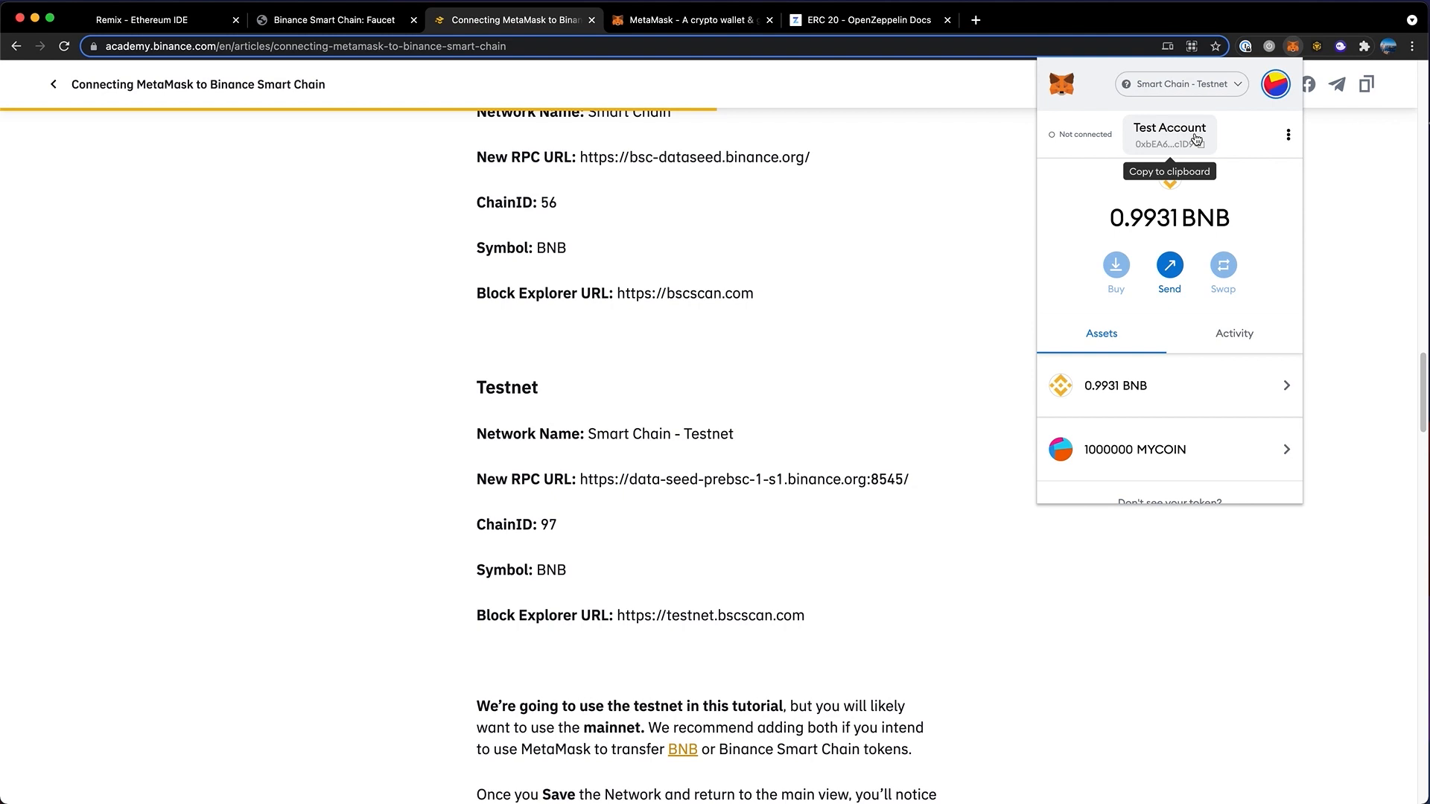
mouse_move(1254, 150)
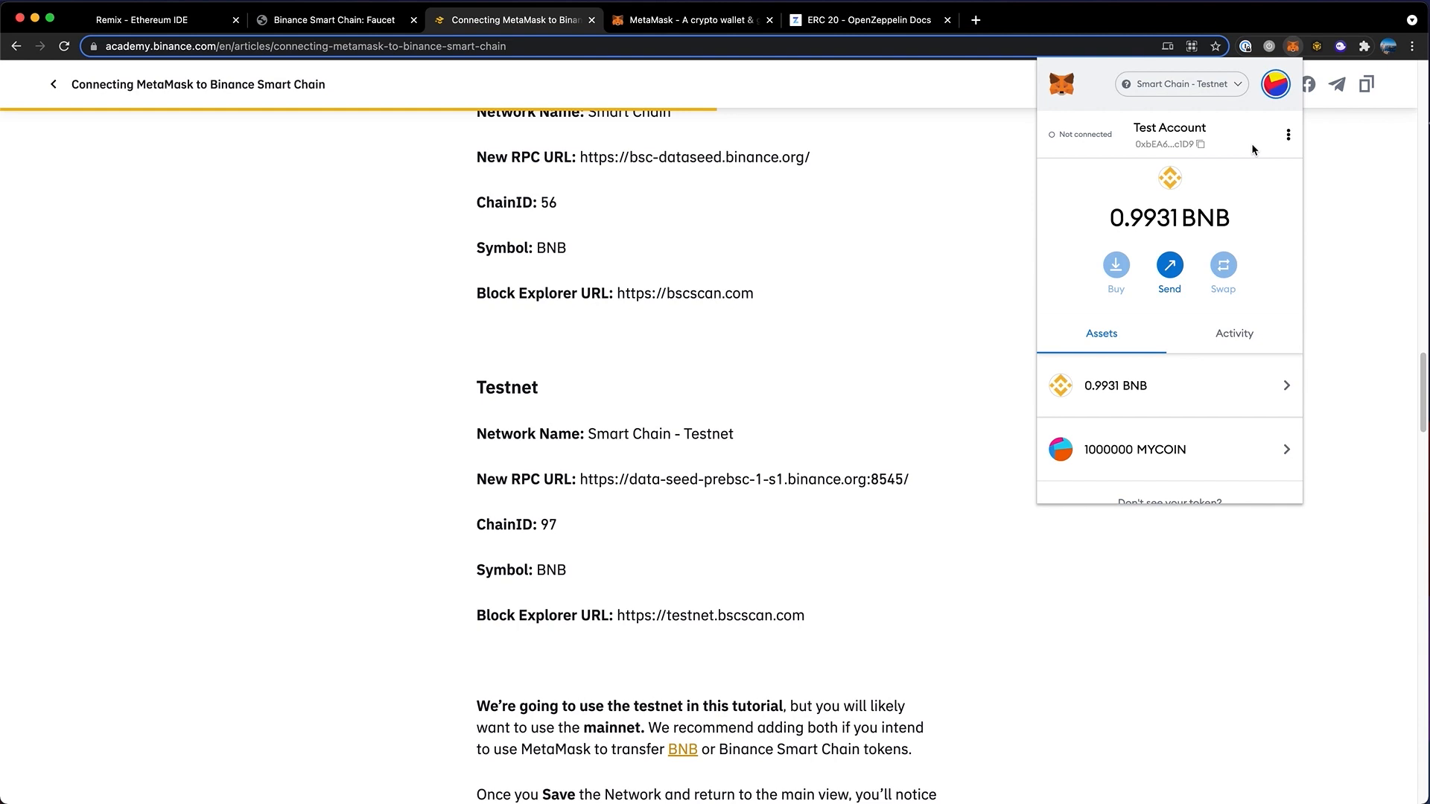
click(332, 19)
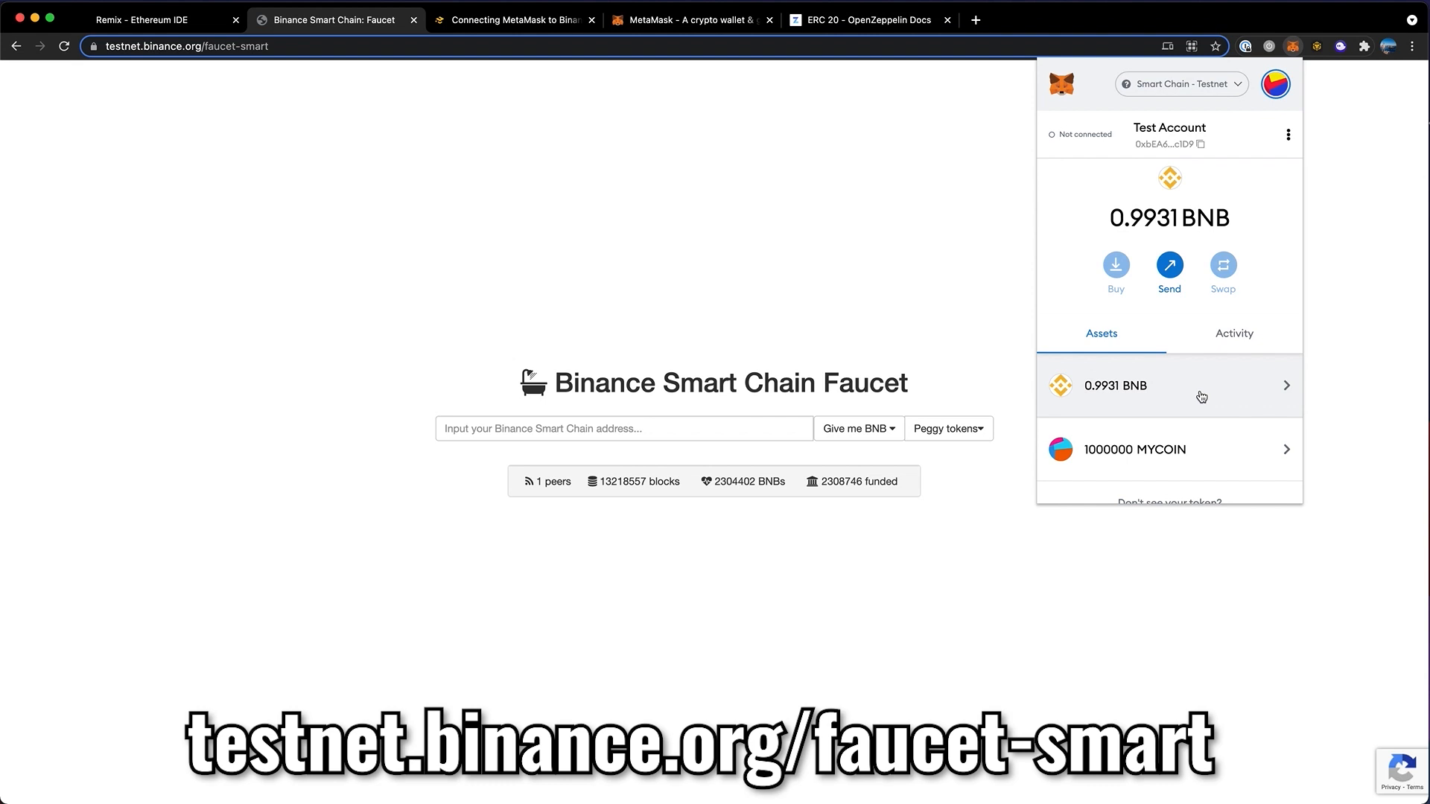
mouse_move(716, 420)
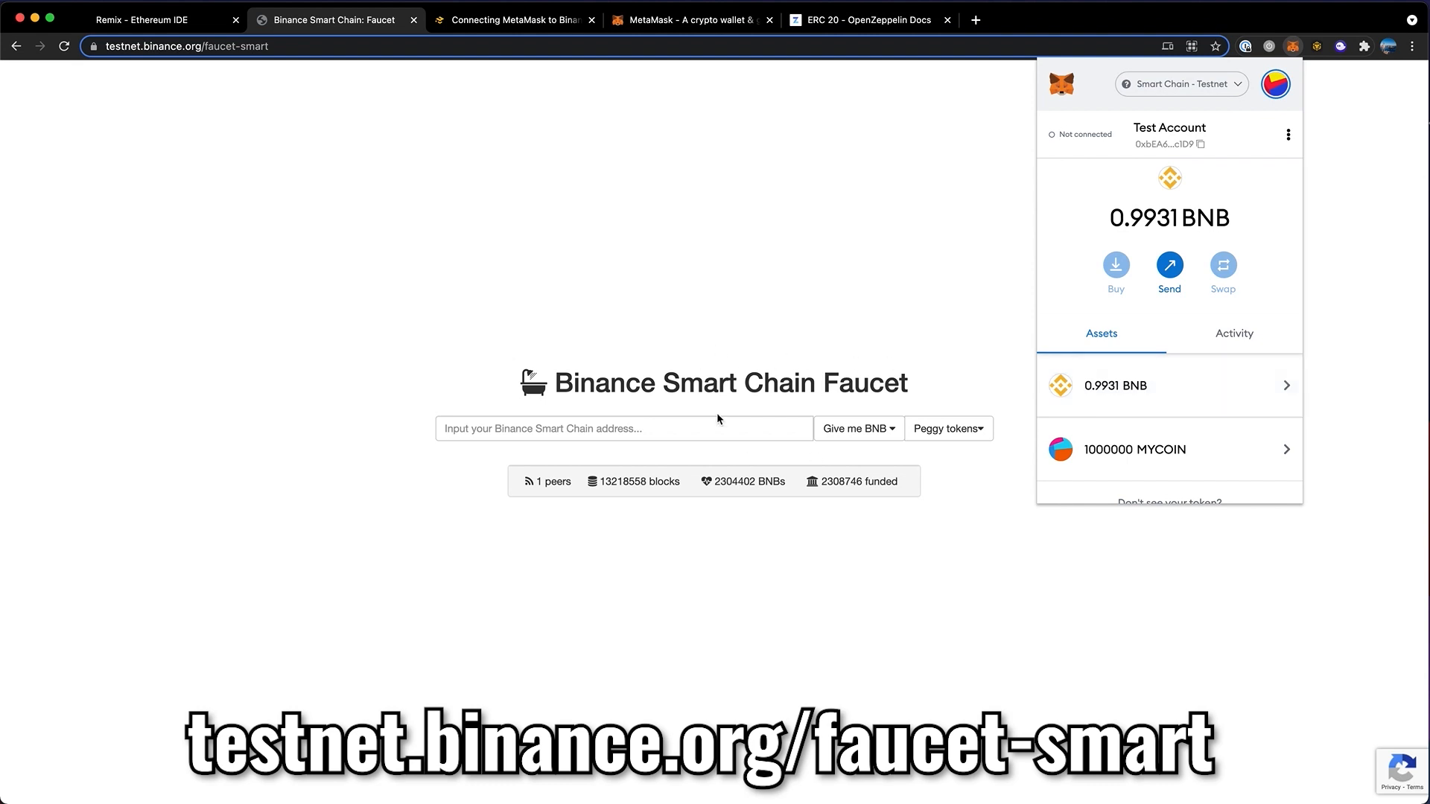
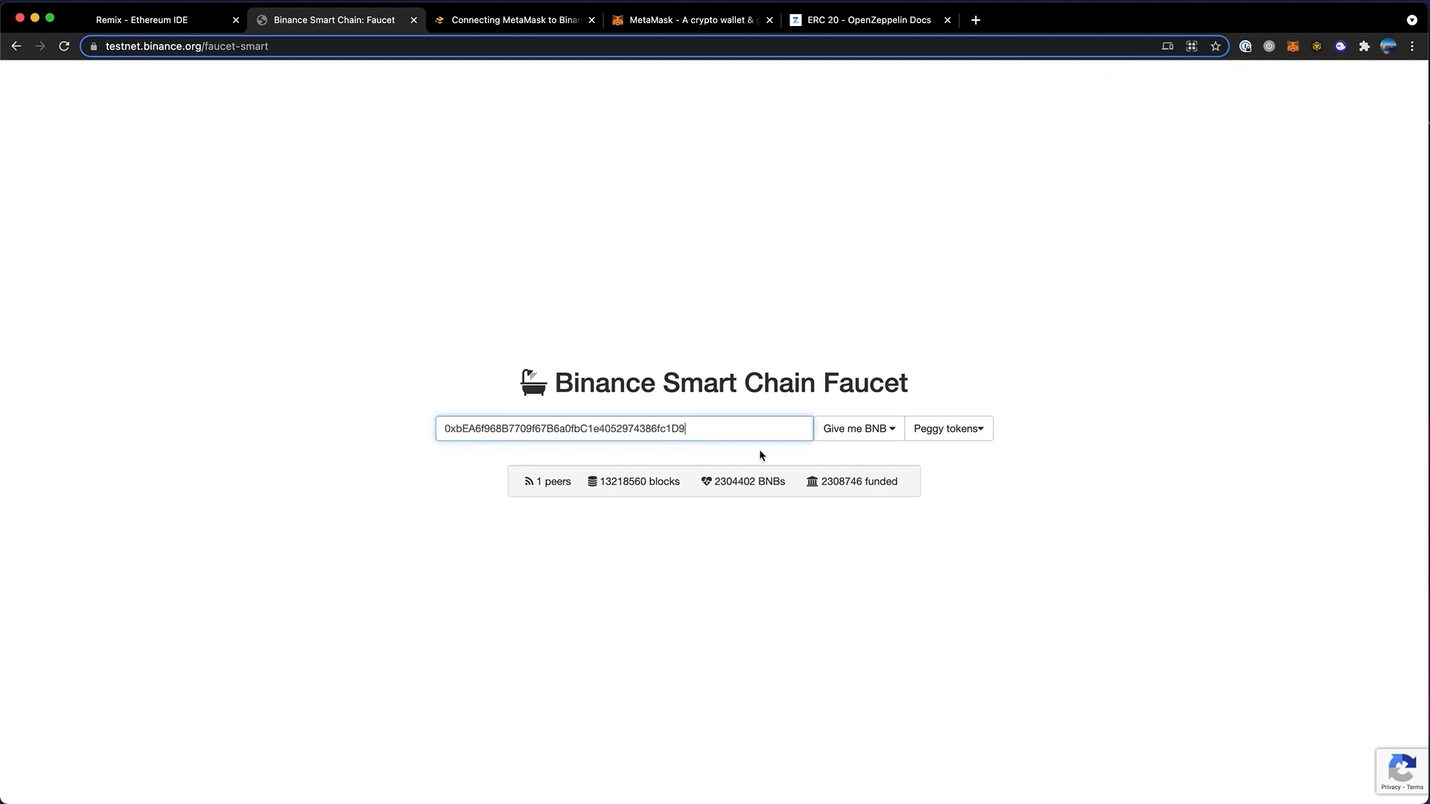
click(141, 19)
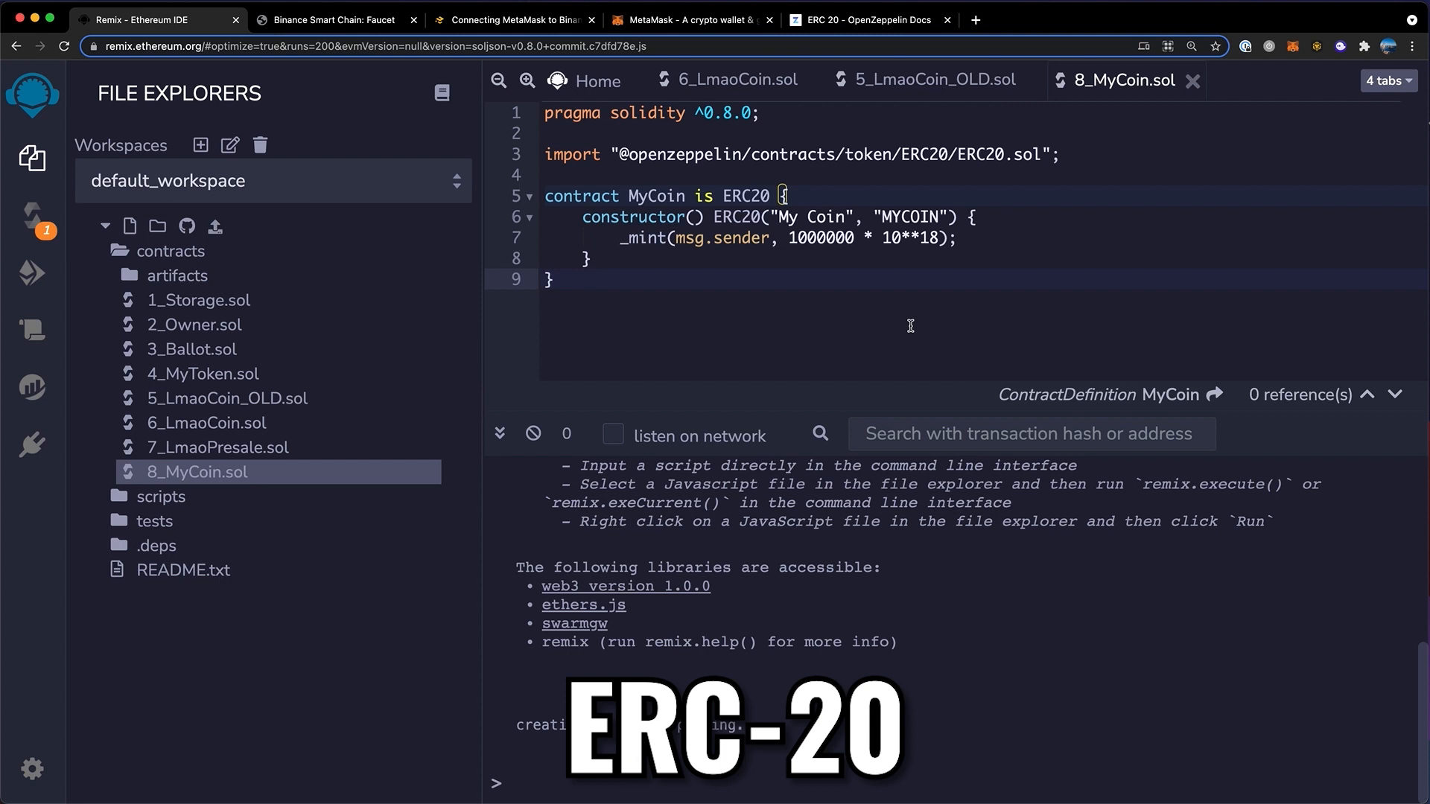
click(1060, 153)
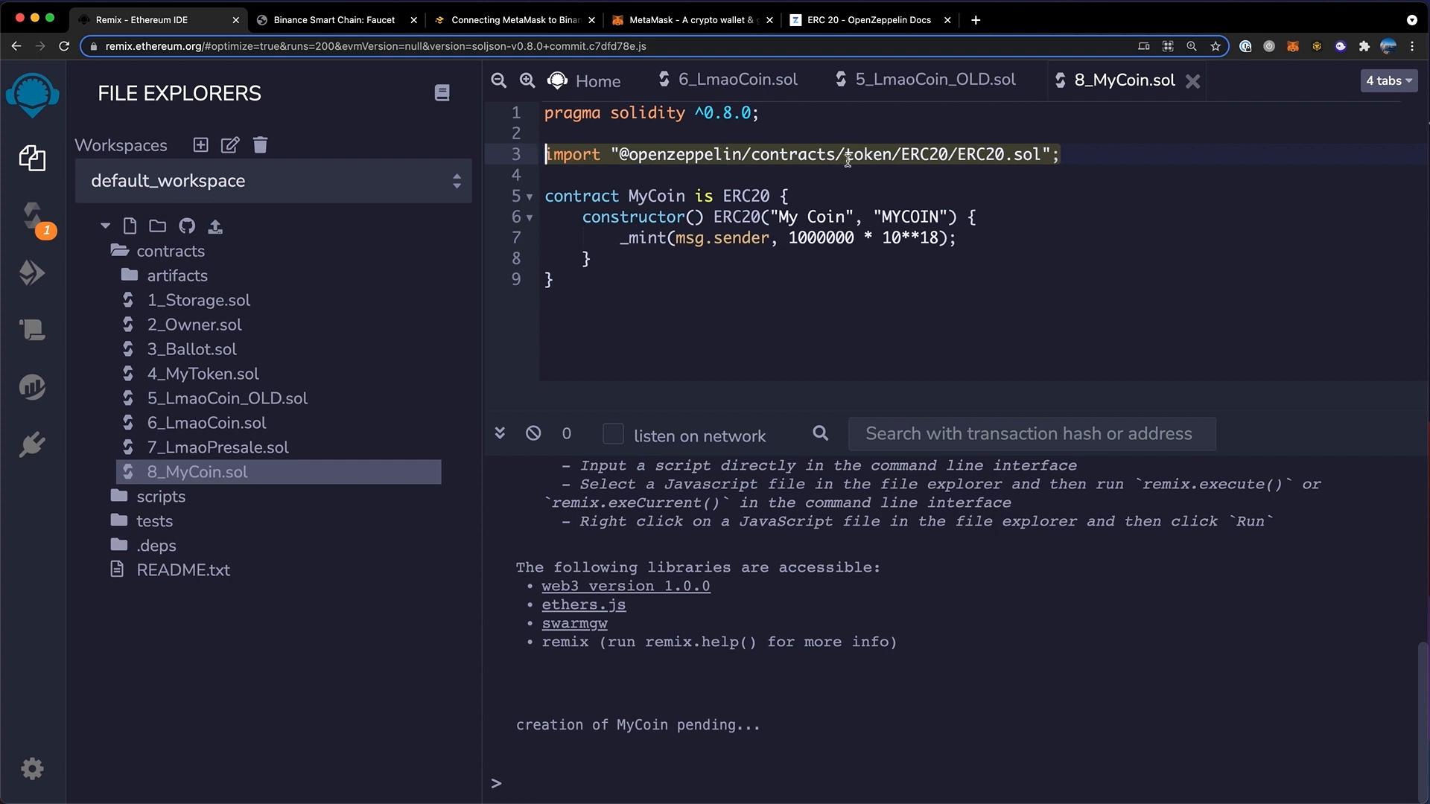
click(867, 19)
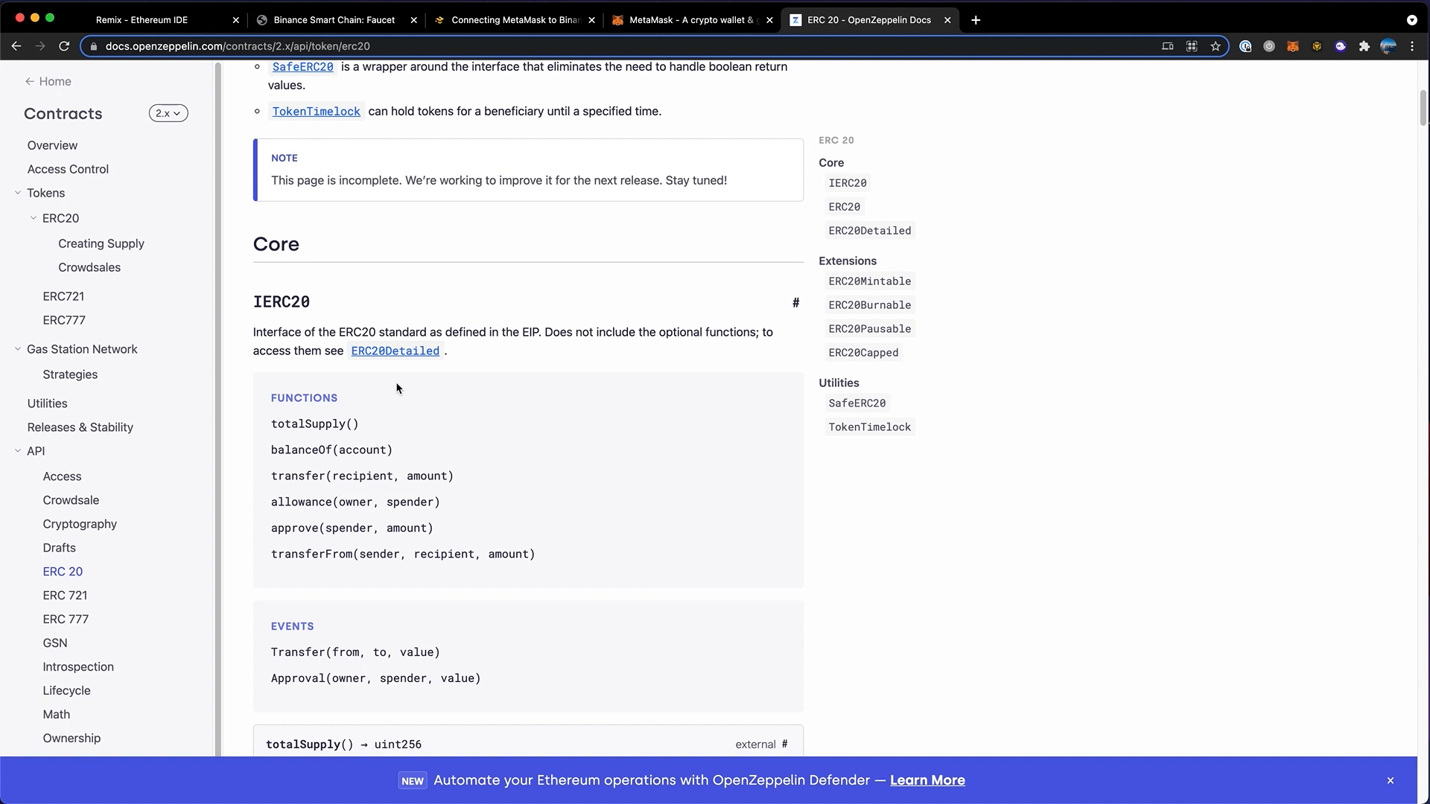
click(142, 20)
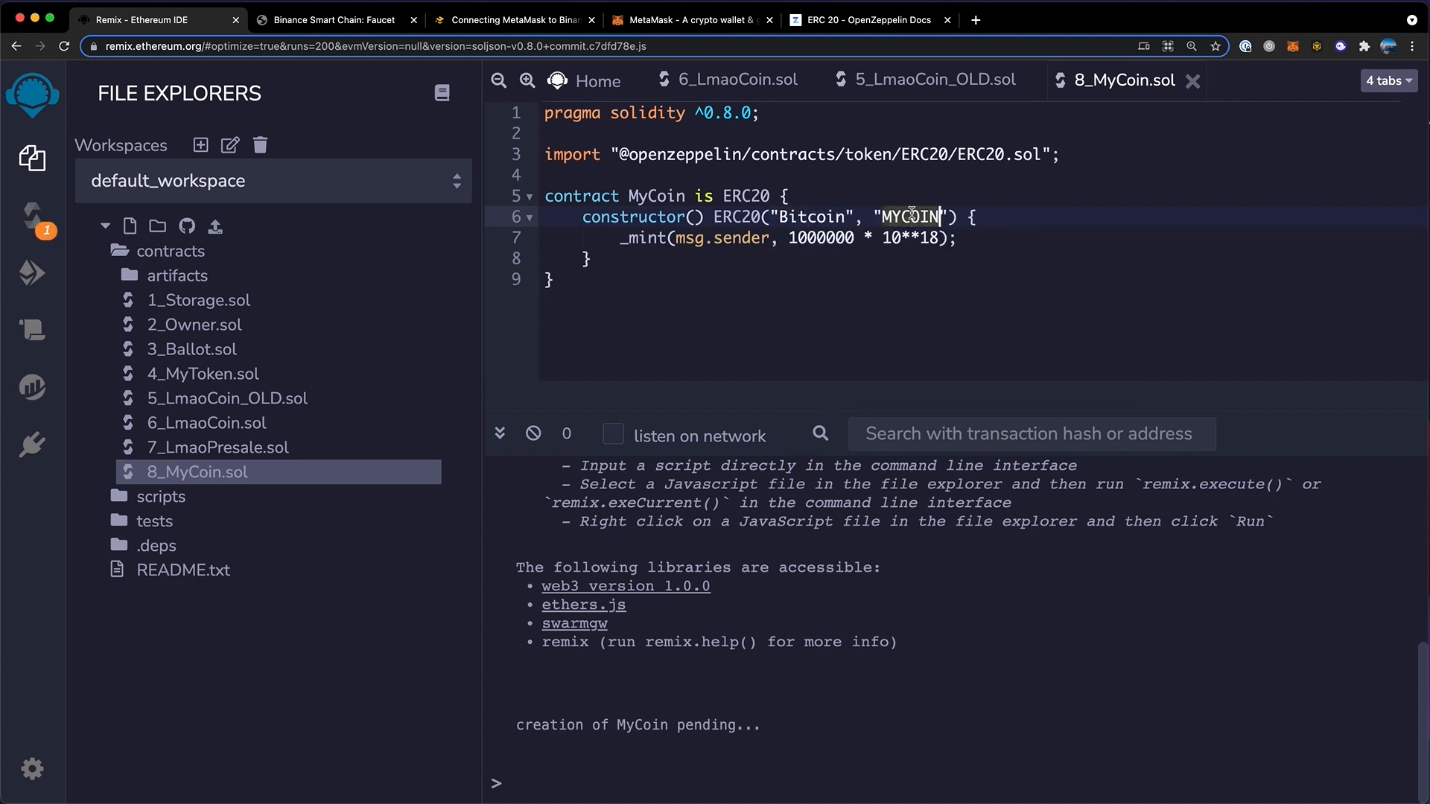
text(My Coin)
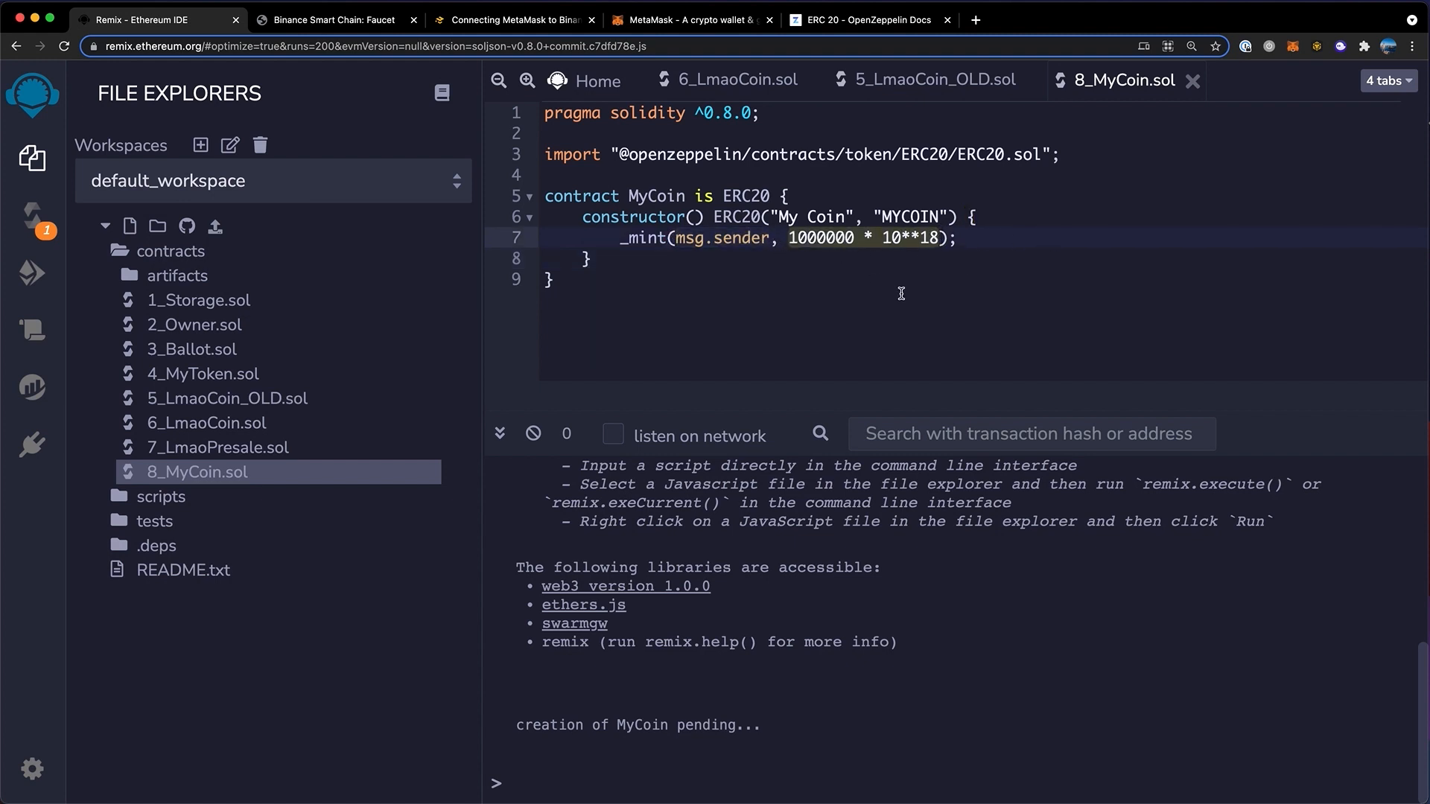
click(31, 219)
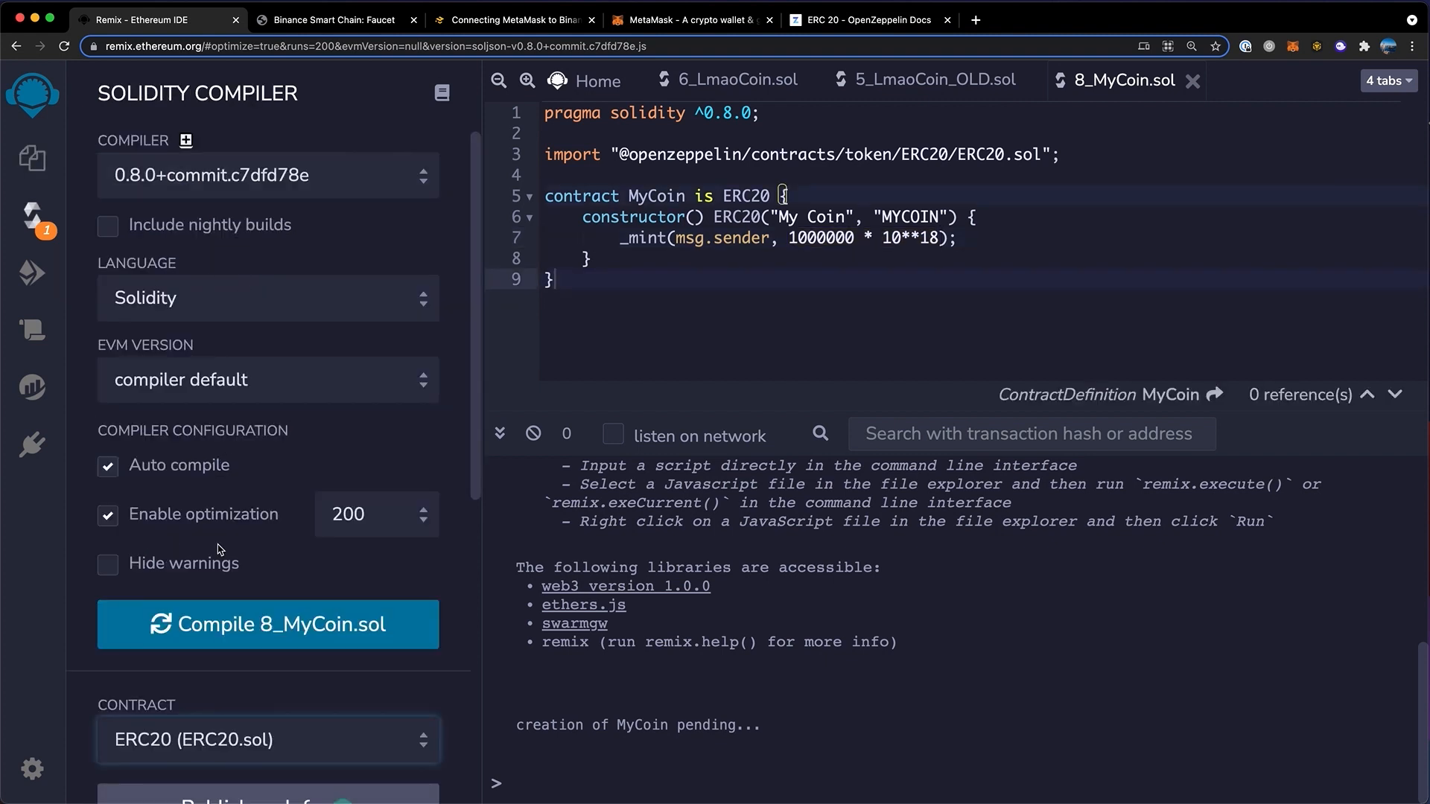
Compile 8_MyCoin.sol with the 0.8.0 Solidity compiler
click(267, 740)
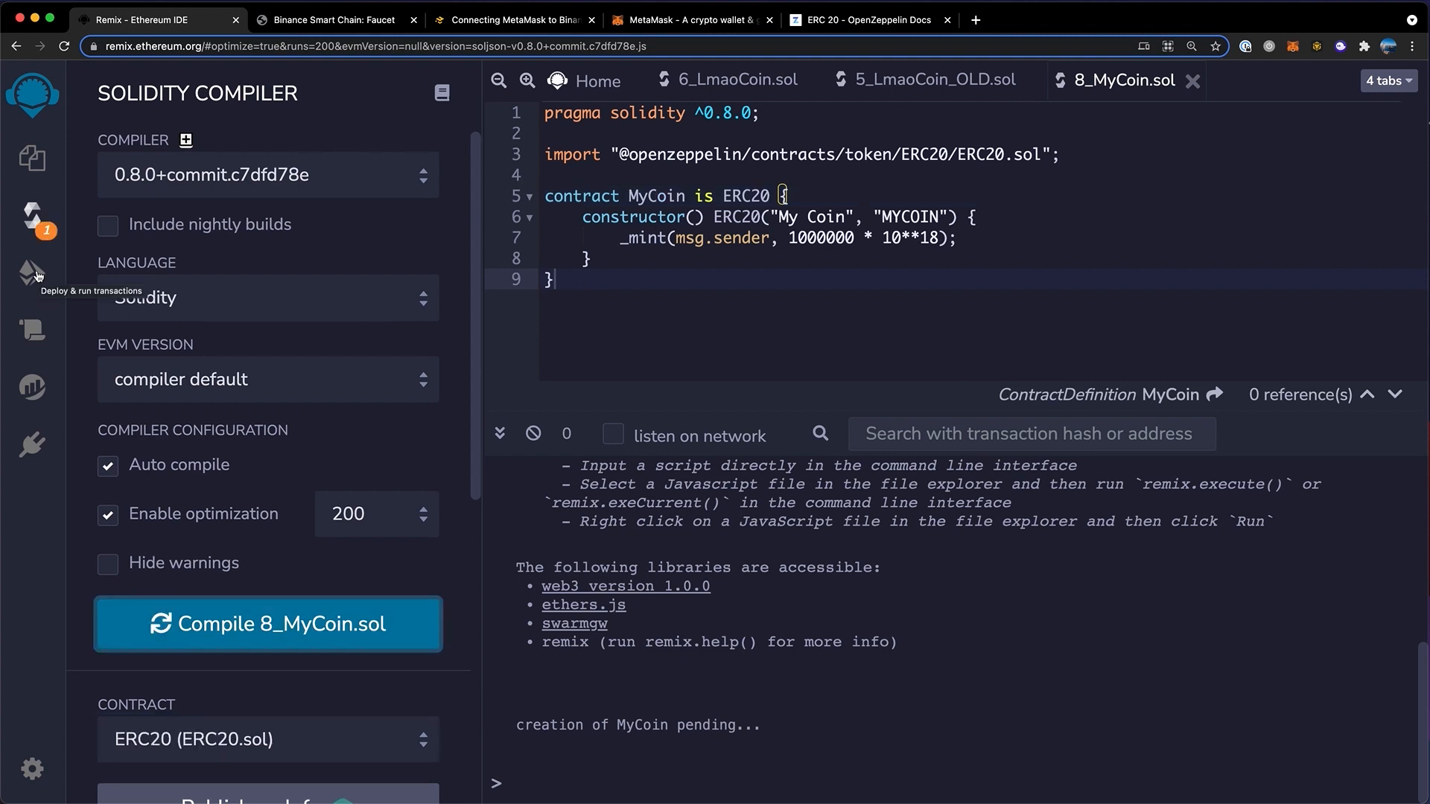
Bring up Deploy & Run Transactions and check the wallet's balance and tokens
click(32, 274)
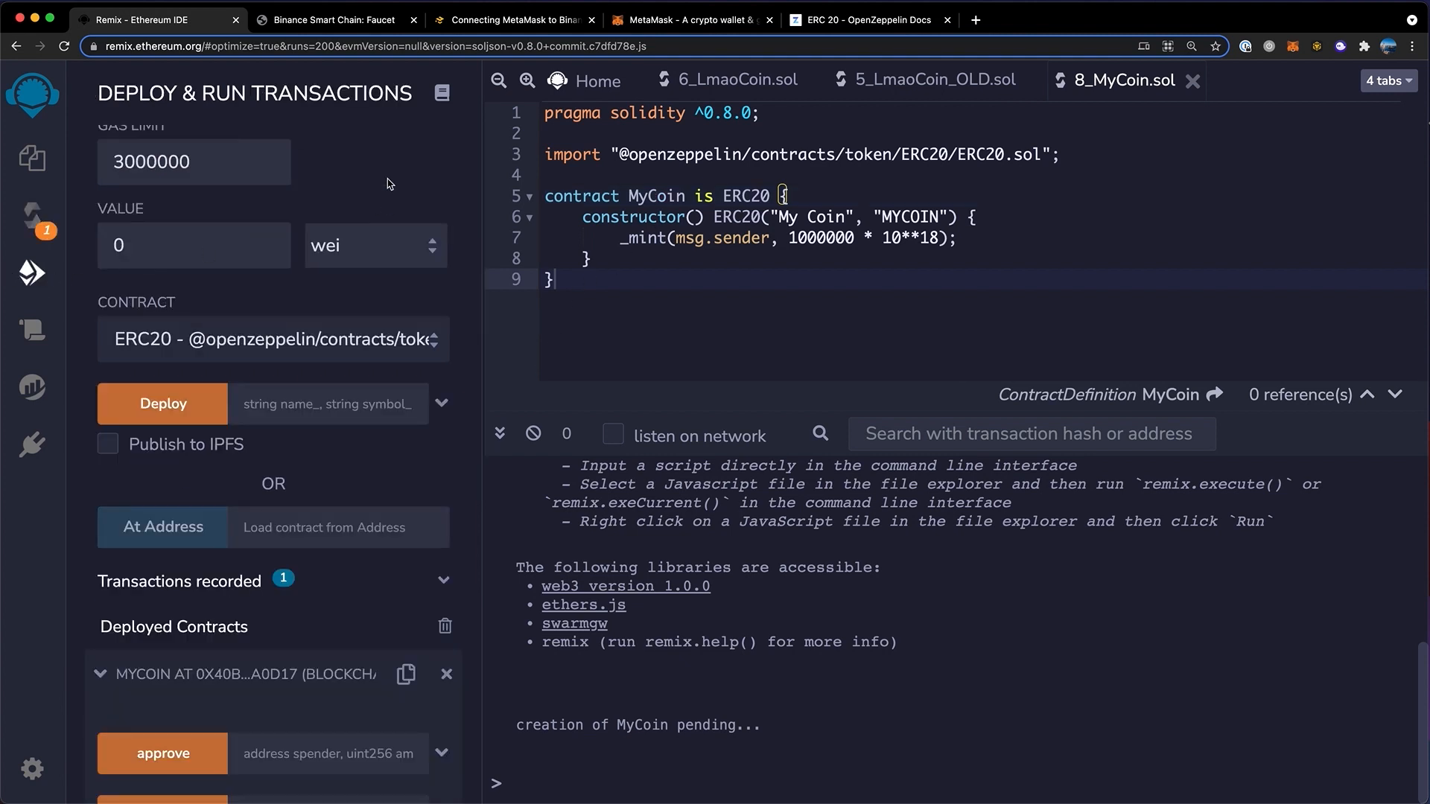
scroll(up, 3)
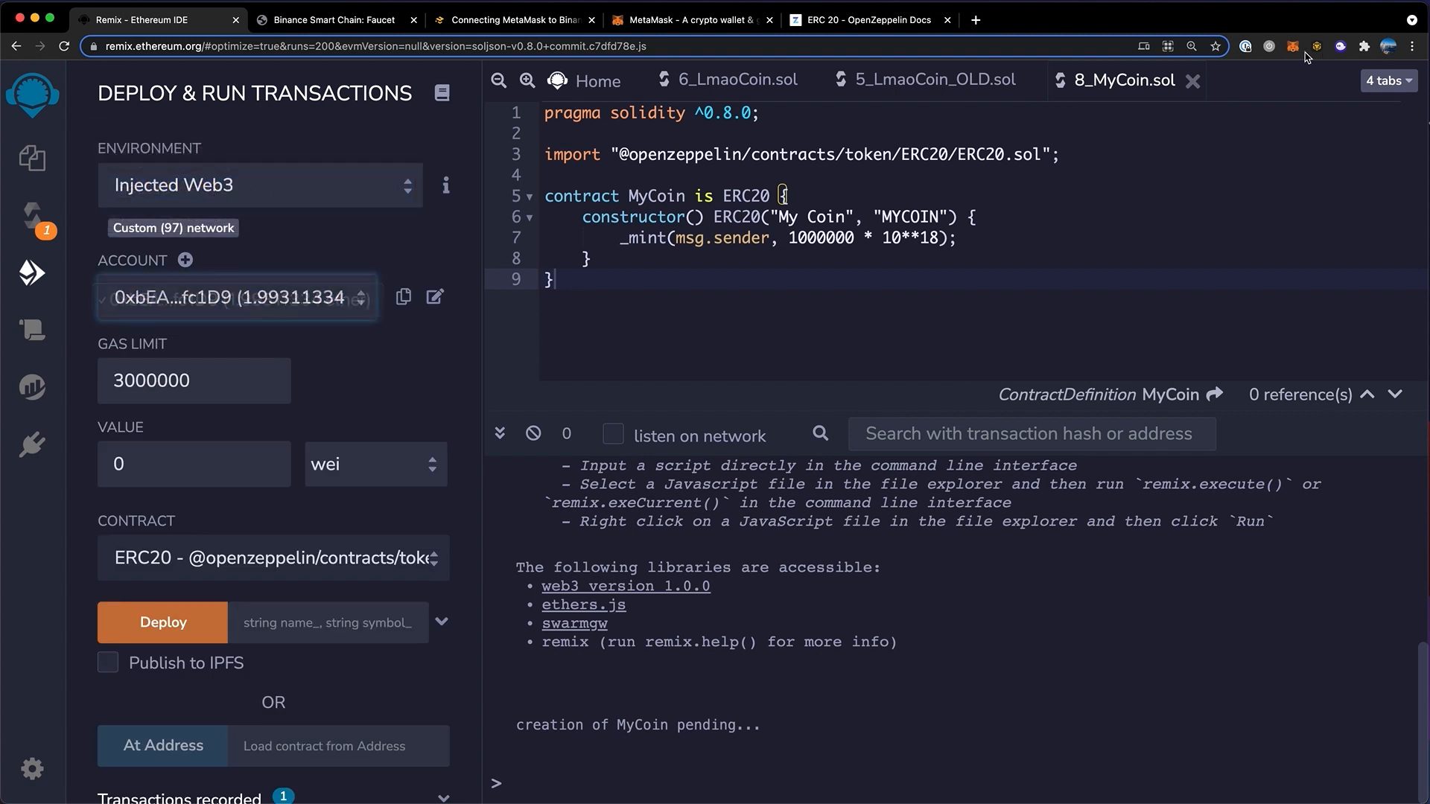
click(1292, 46)
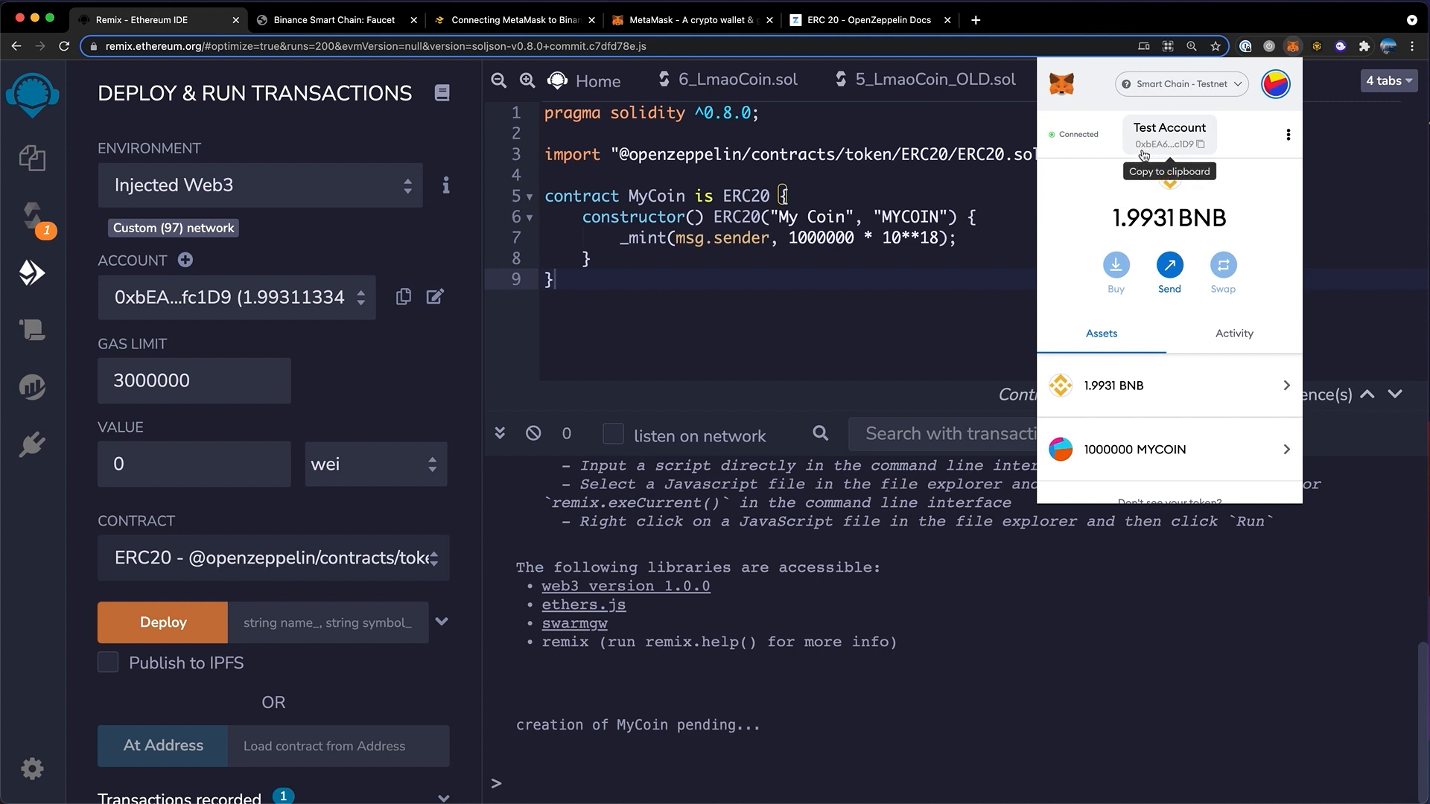
mouse_move(1342, 223)
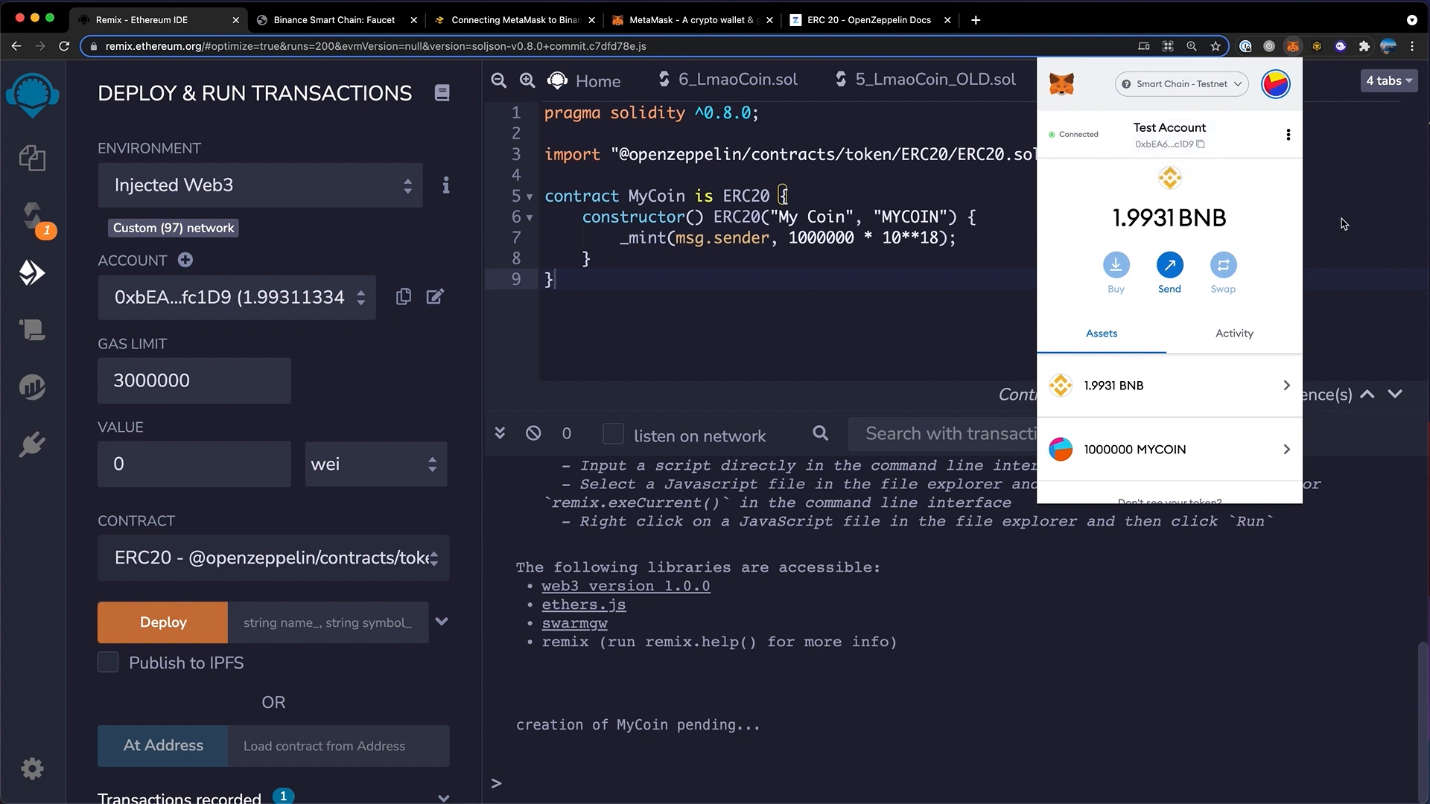
mouse_move(1075, 141)
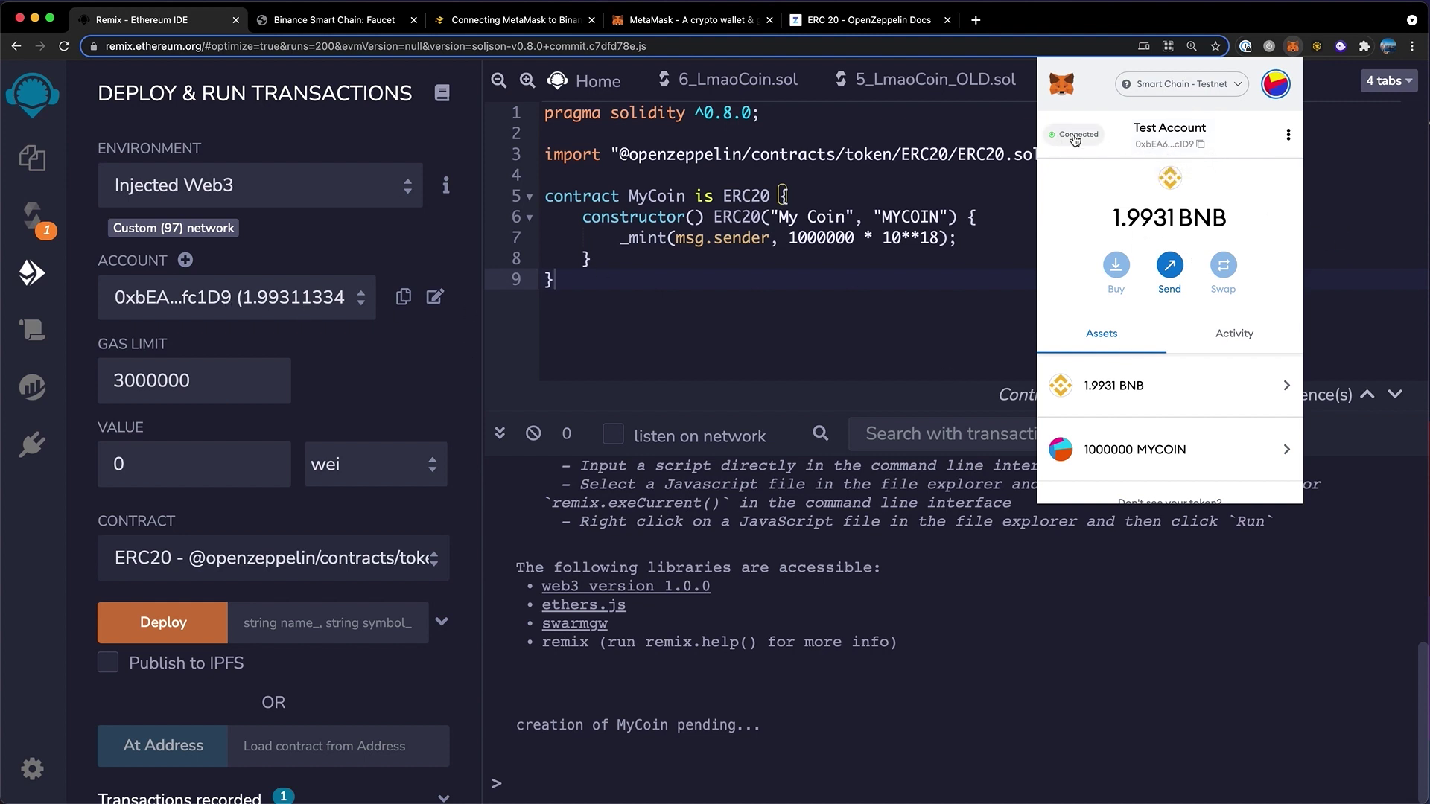
Select MyCoin - contracts/8_MyCoin.sol as the contract to deploy via Injected Web3
click(271, 557)
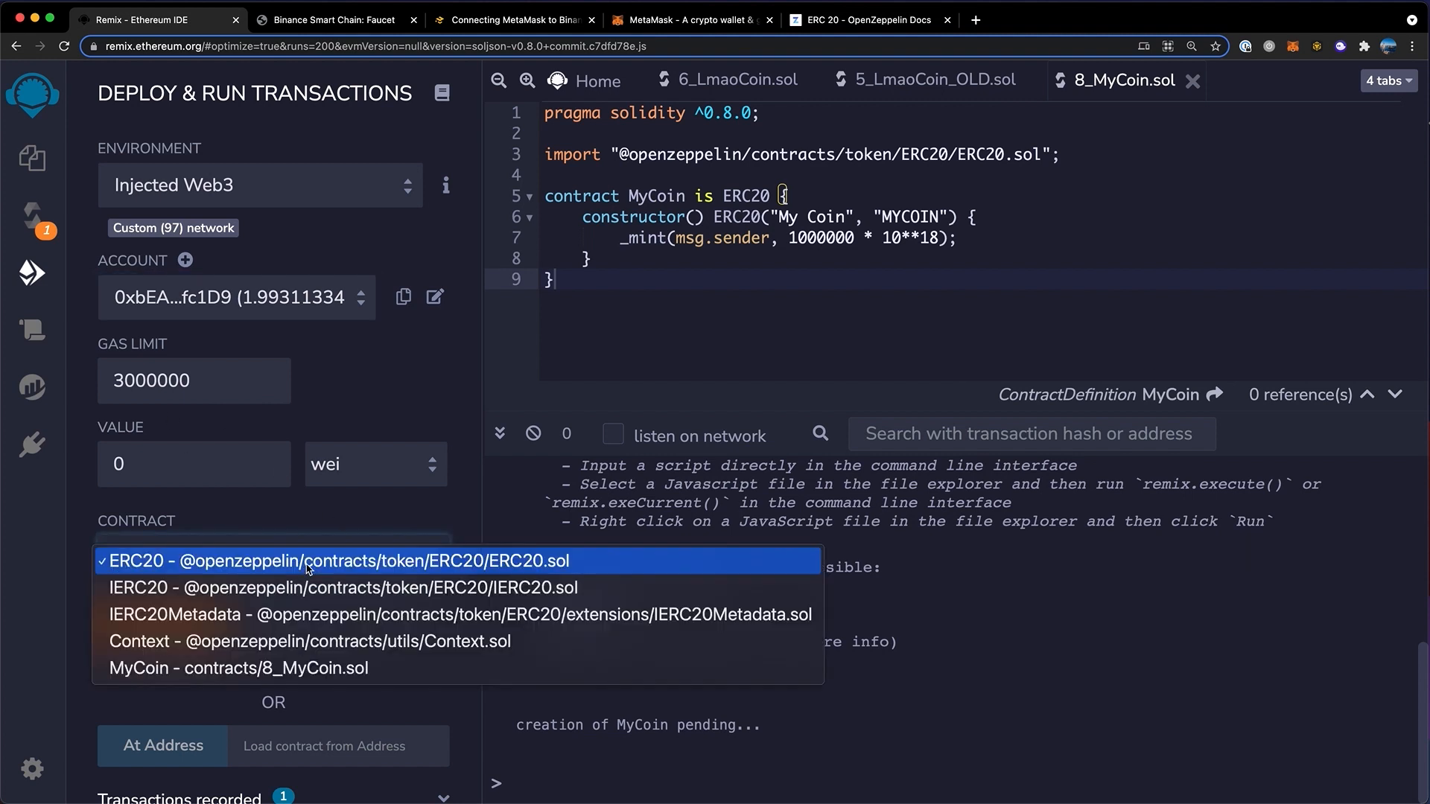
click(239, 667)
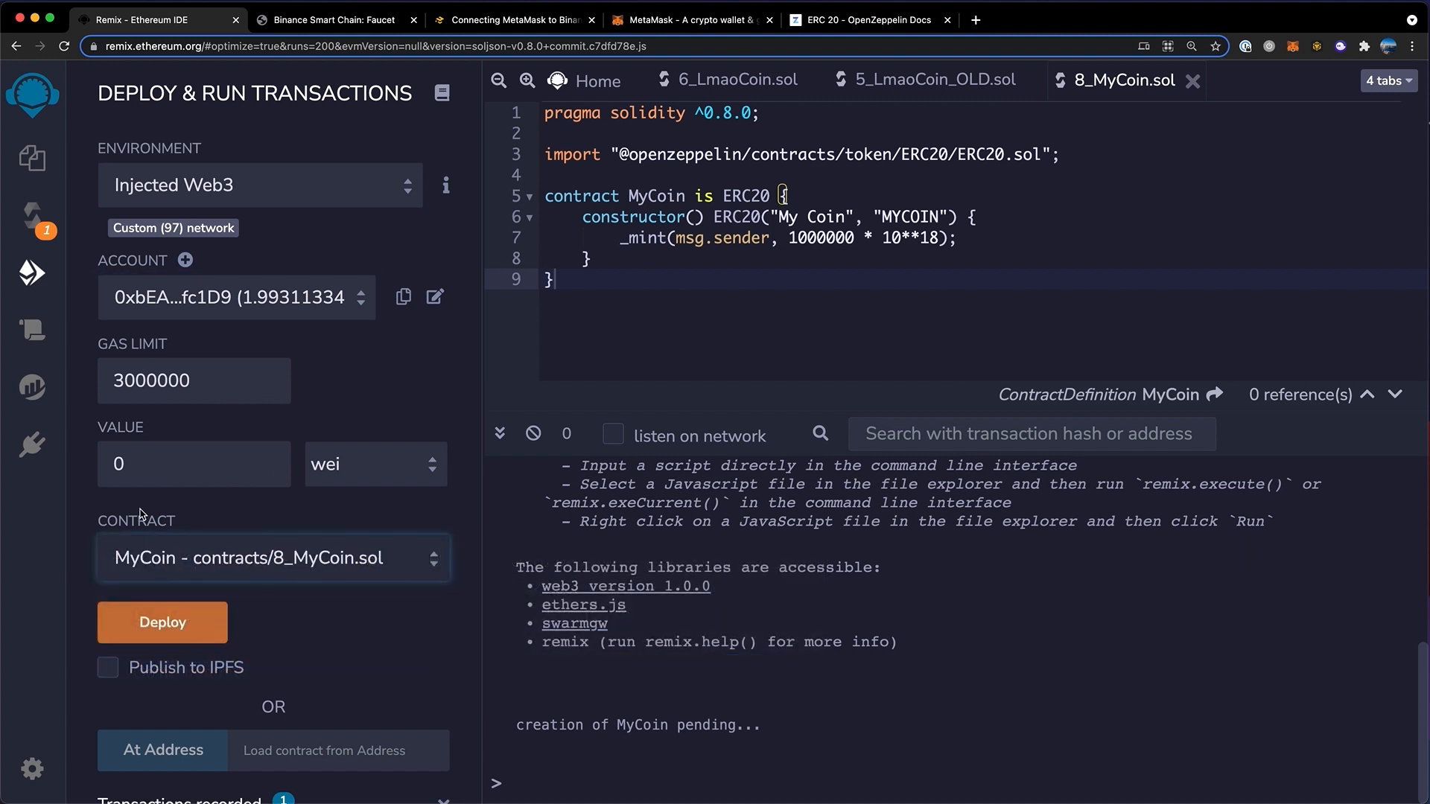
mouse_move(334, 497)
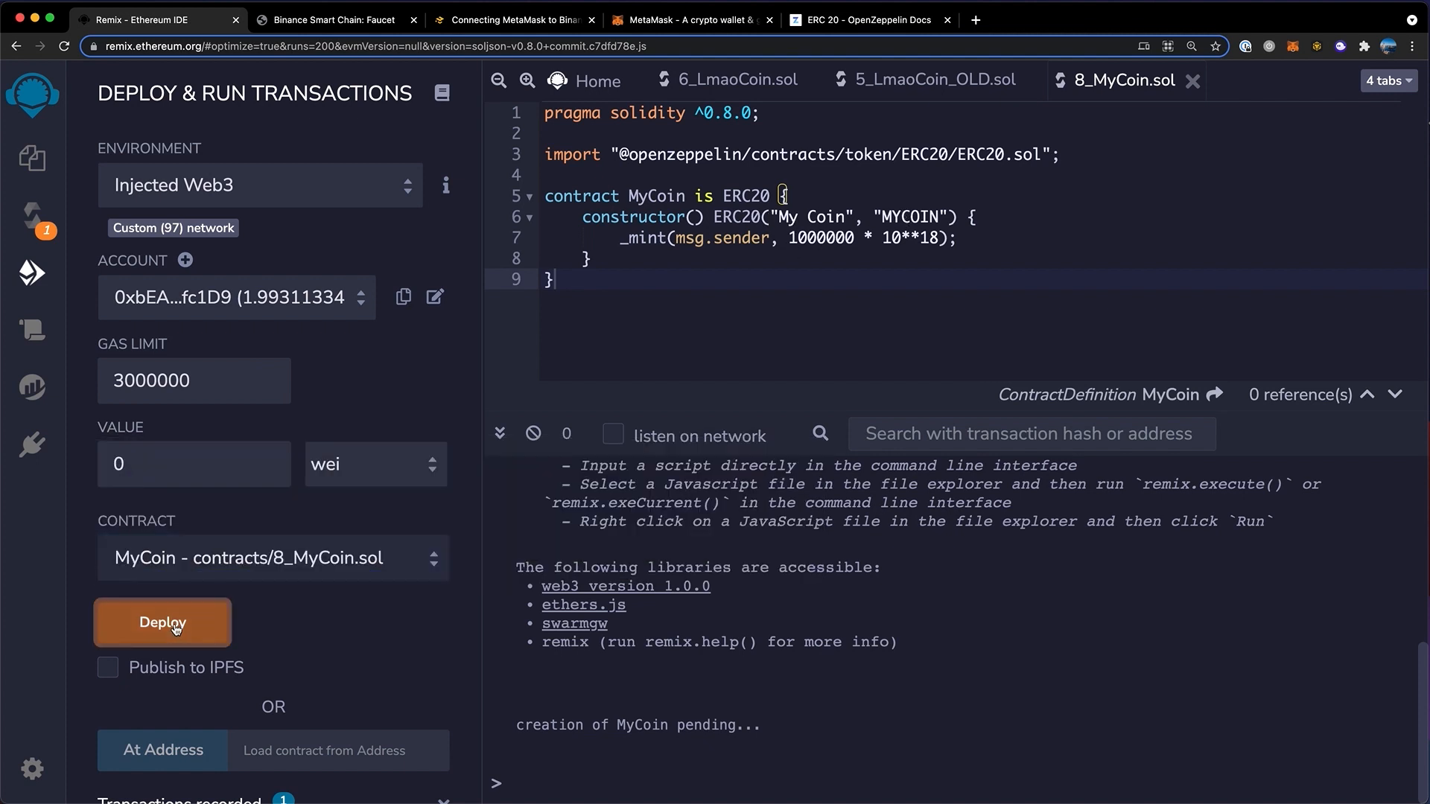
Deploy MyCoin and confirm the MetaMask transaction, landing it at address 0x46E…A3596
click(163, 623)
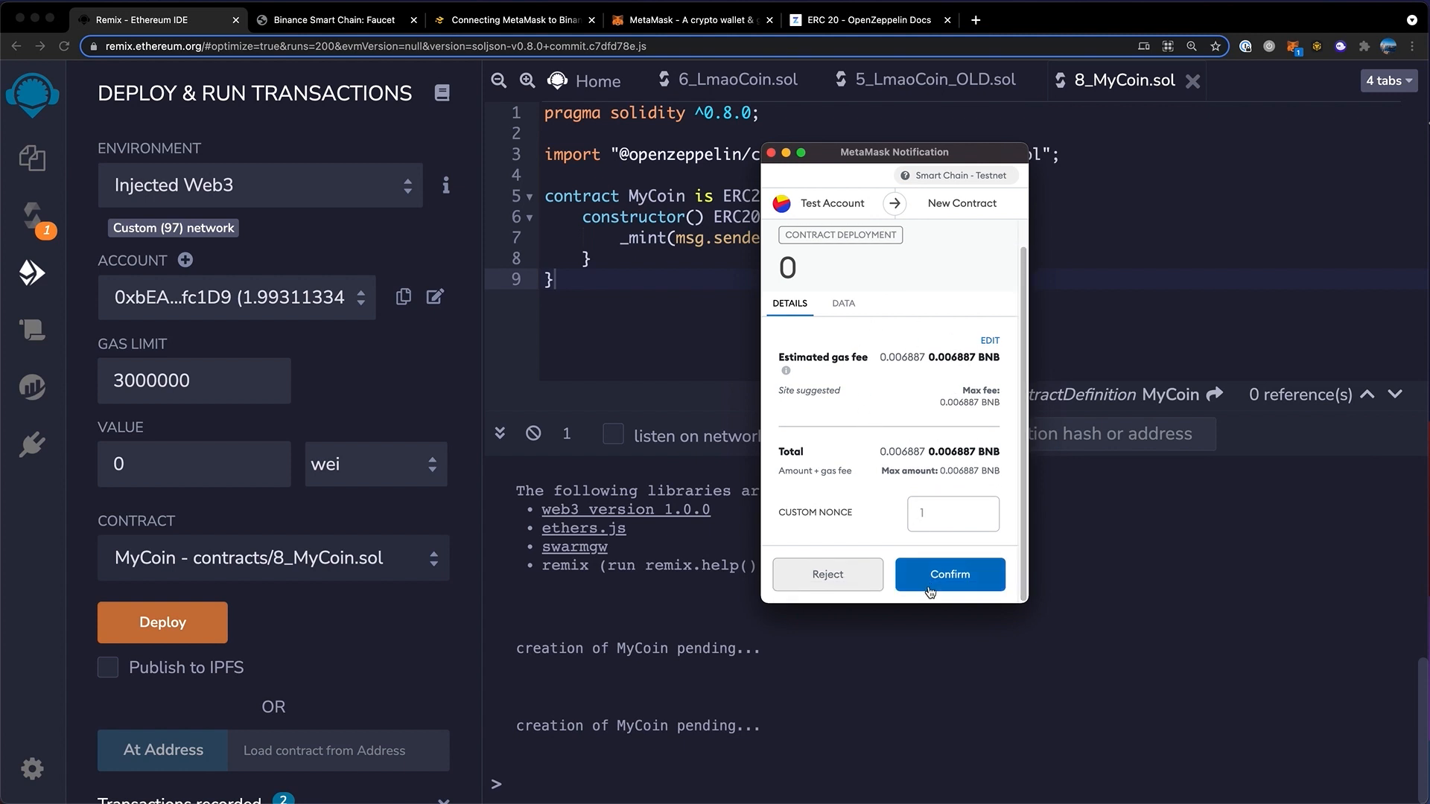
click(949, 575)
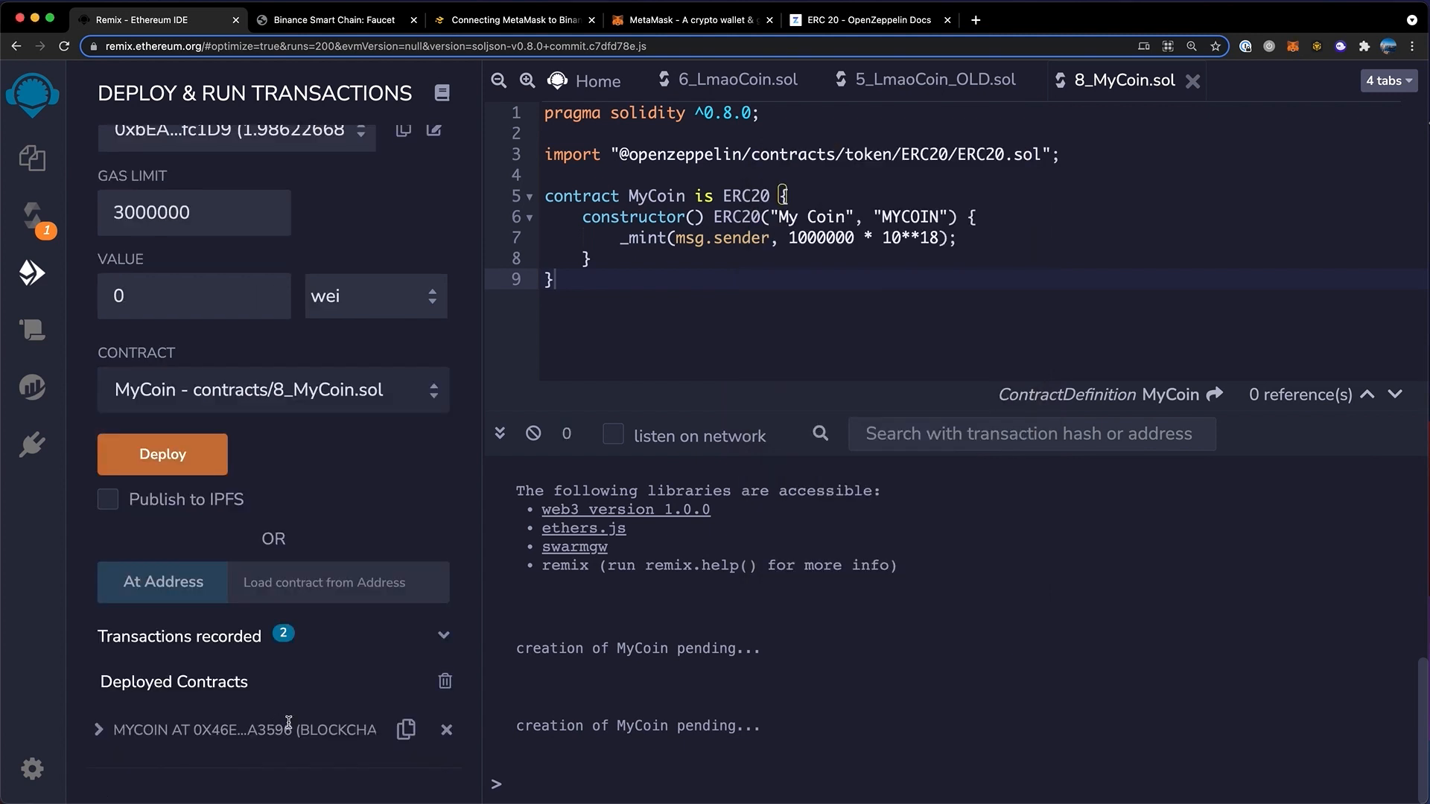
mouse_move(141, 729)
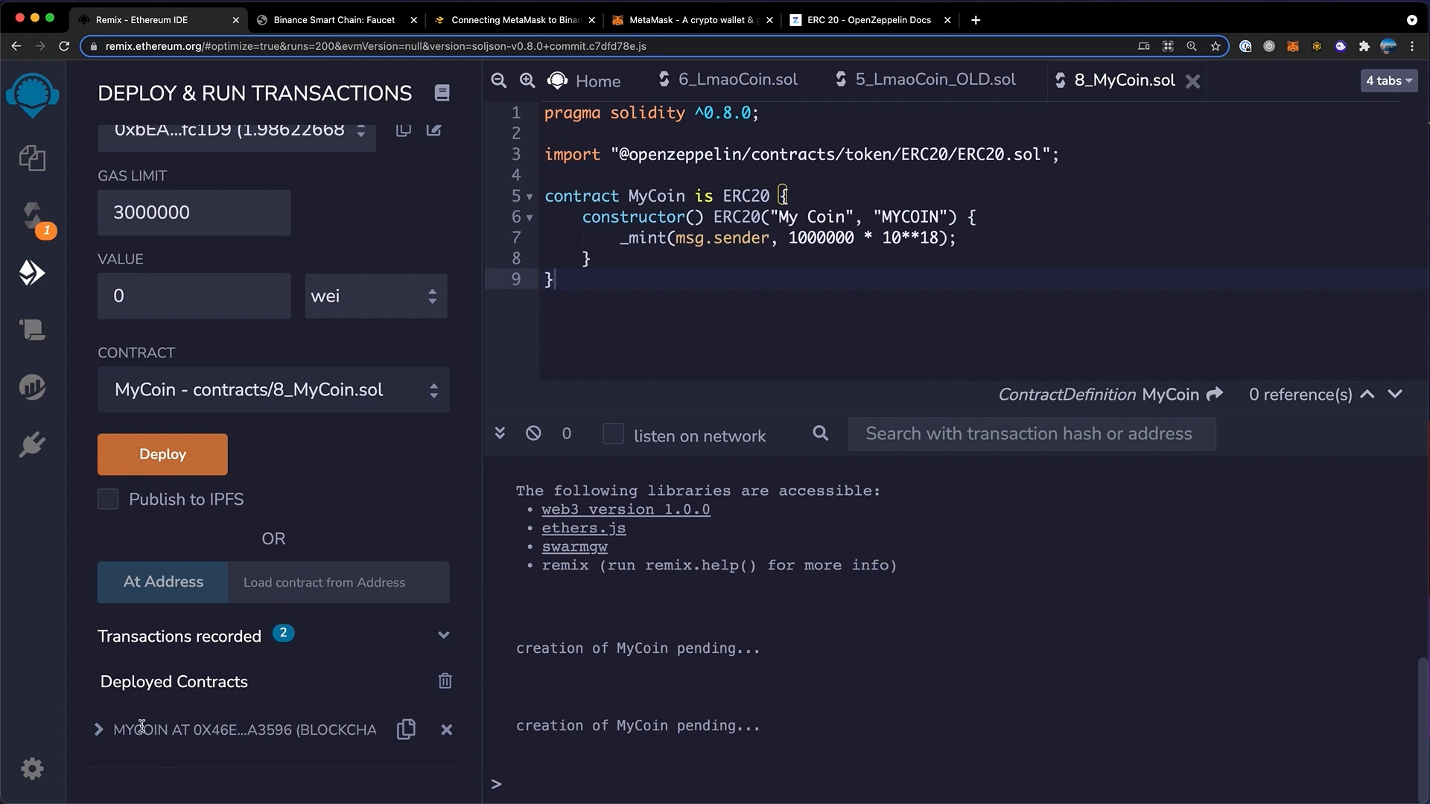
mouse_move(404, 732)
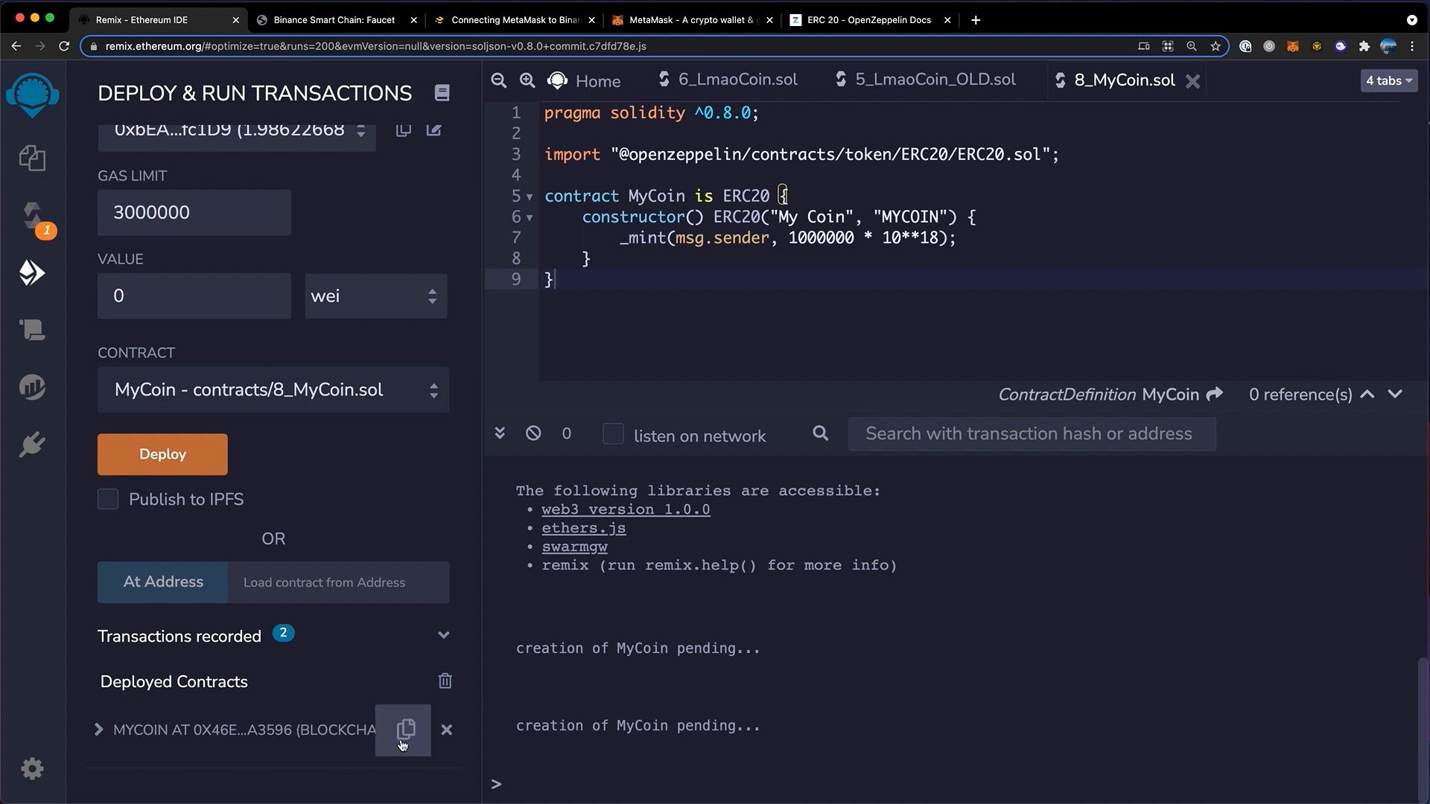
Add the deployed MyCoin address as custom token MYCOIN with 18 decimals in MetaMask's Import Tokens form
click(1292, 46)
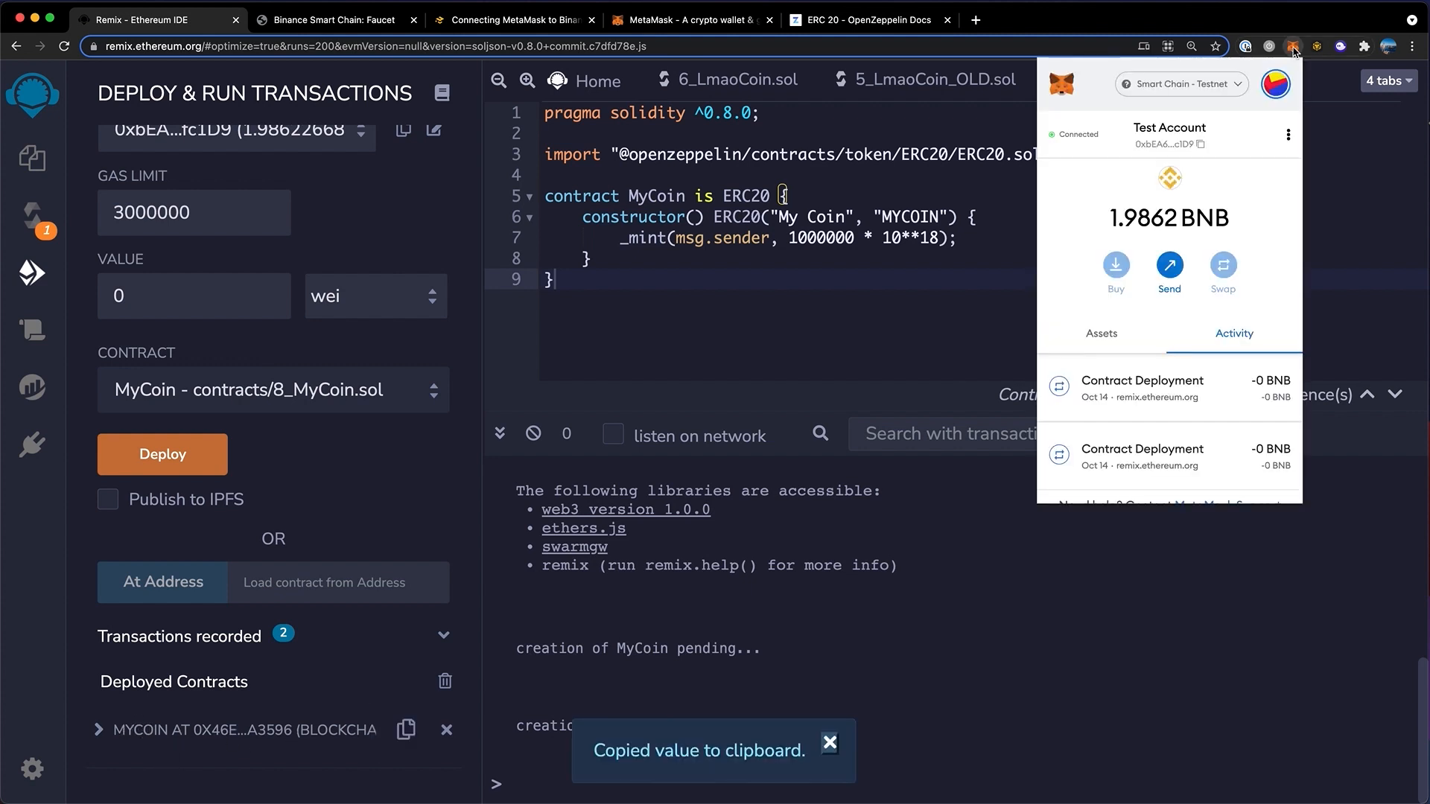
click(1101, 333)
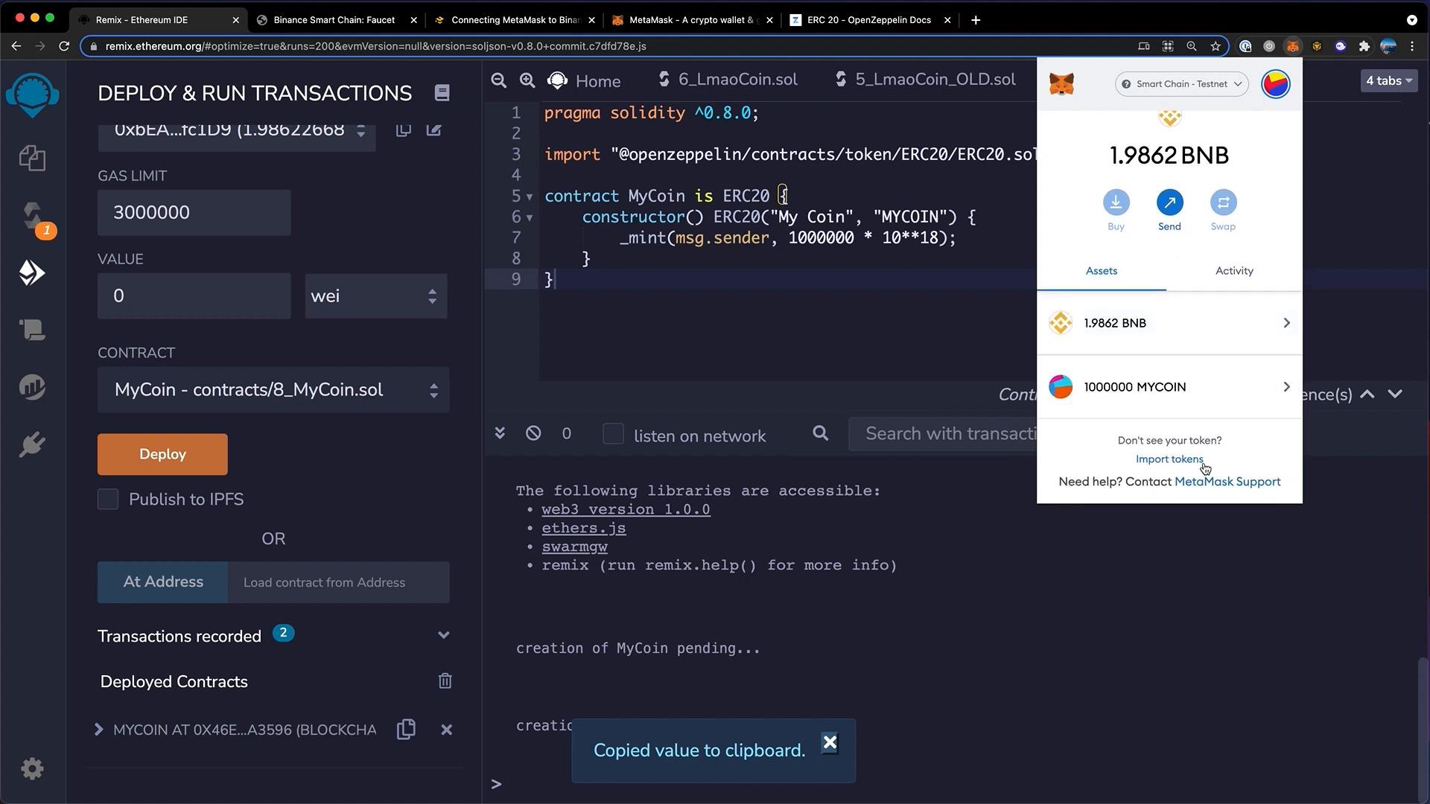
click(1168, 459)
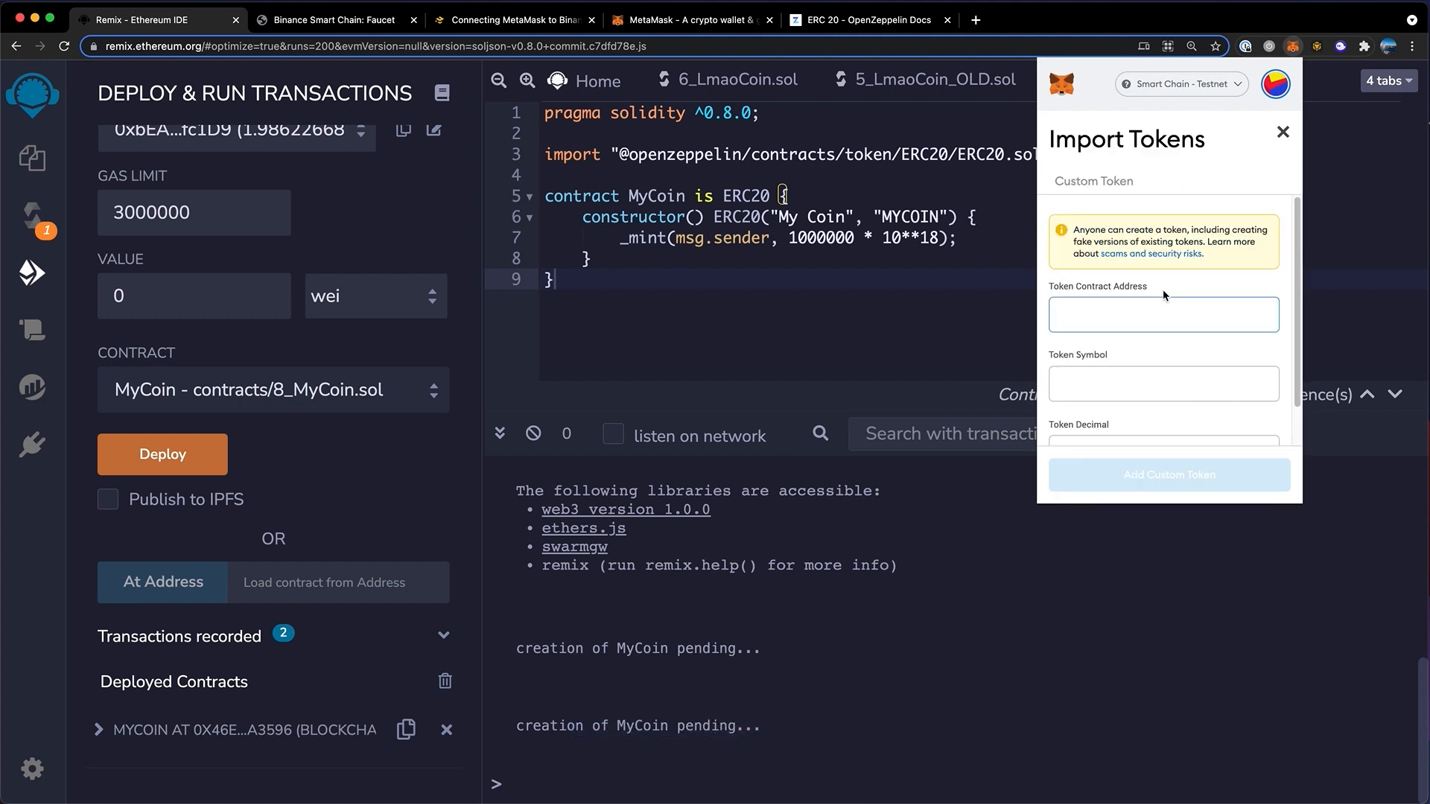
text(c5Ba8194af364979c77f1984eBA3596)
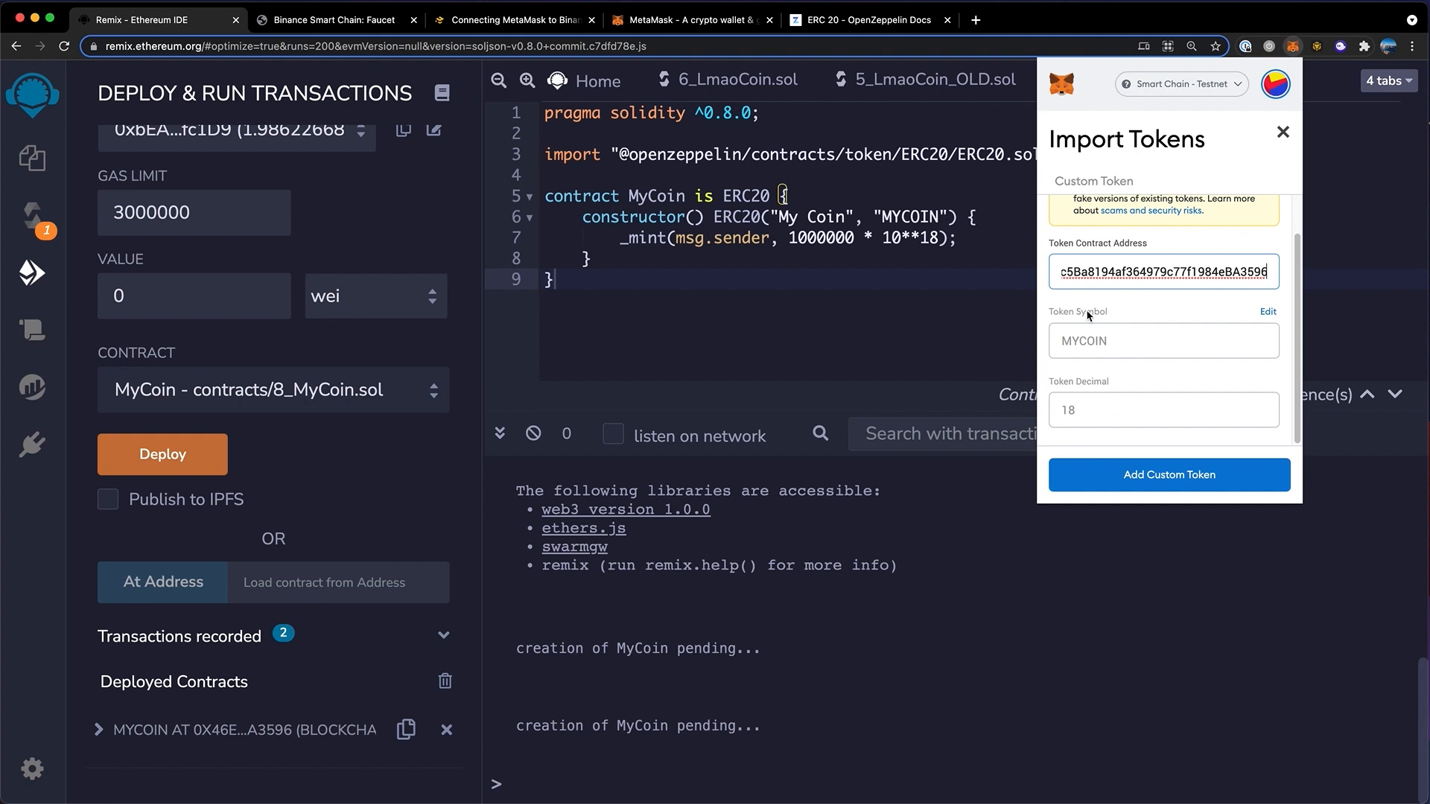
mouse_move(1171, 410)
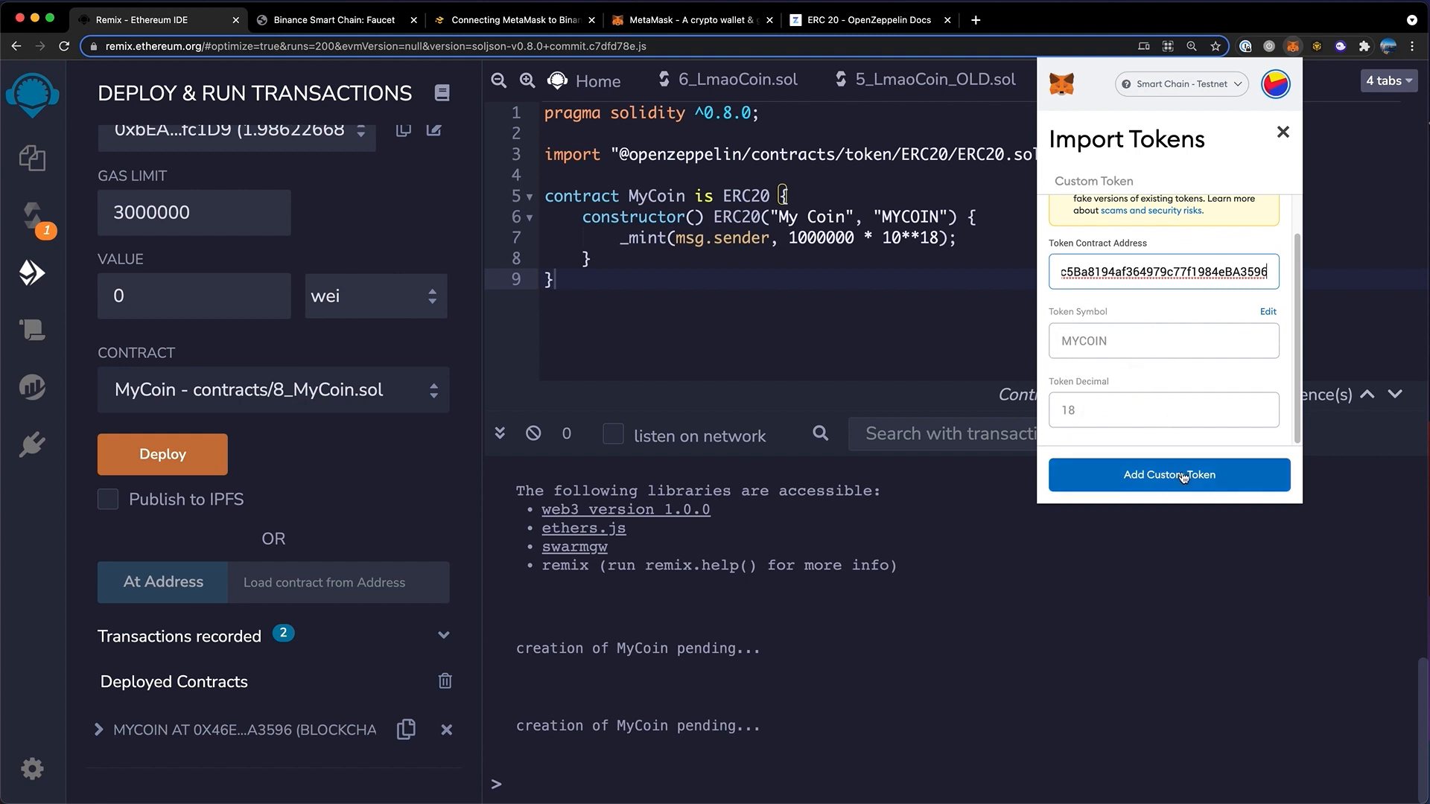
click(1168, 474)
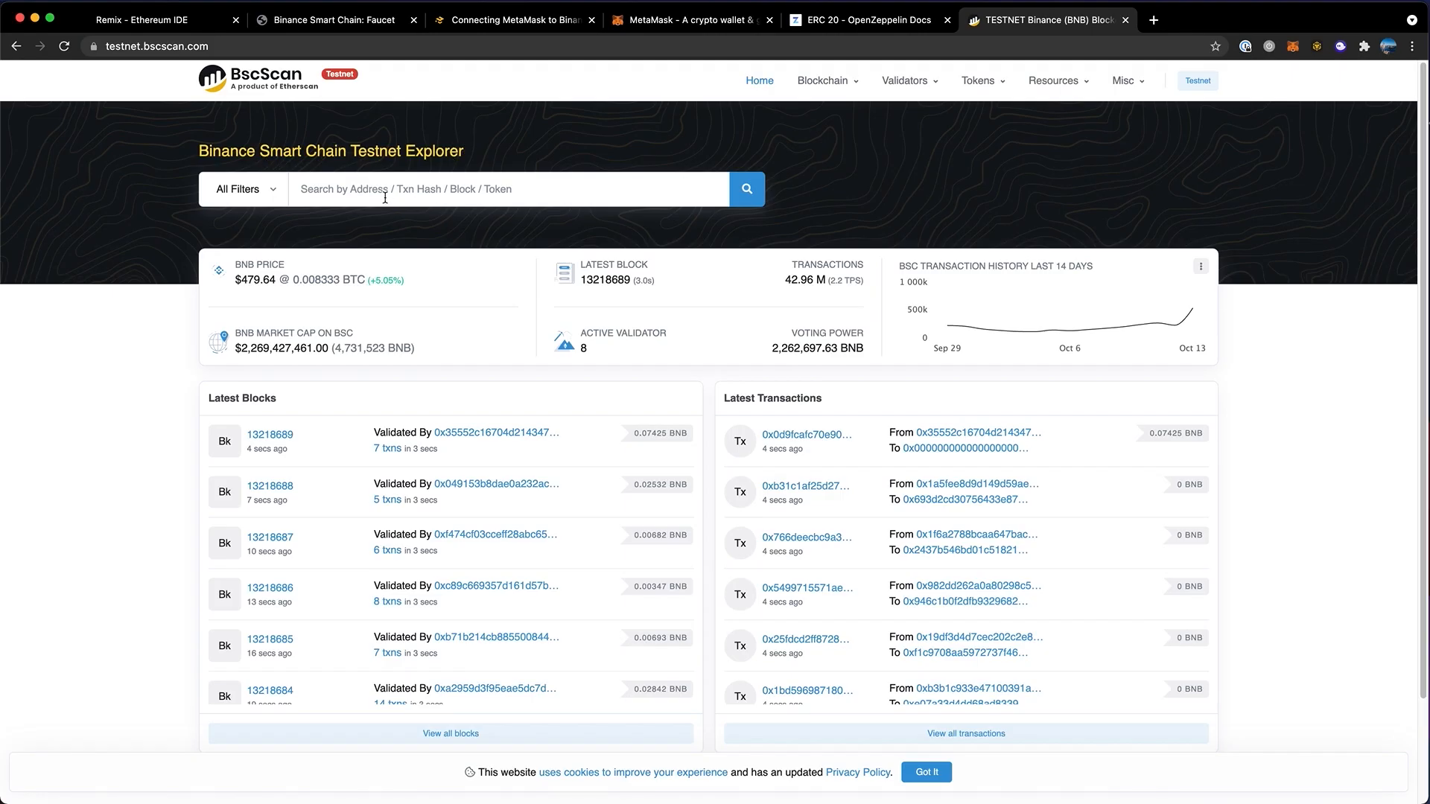
Search BscScan testnet for 0x46E9d6267c5Ba8194af364979c77f1984eBA3596 to show the My Coin (MYCOIN) contract page
text(0x46E9d6267c5Ba8194af364979c77f1984eBA3596)
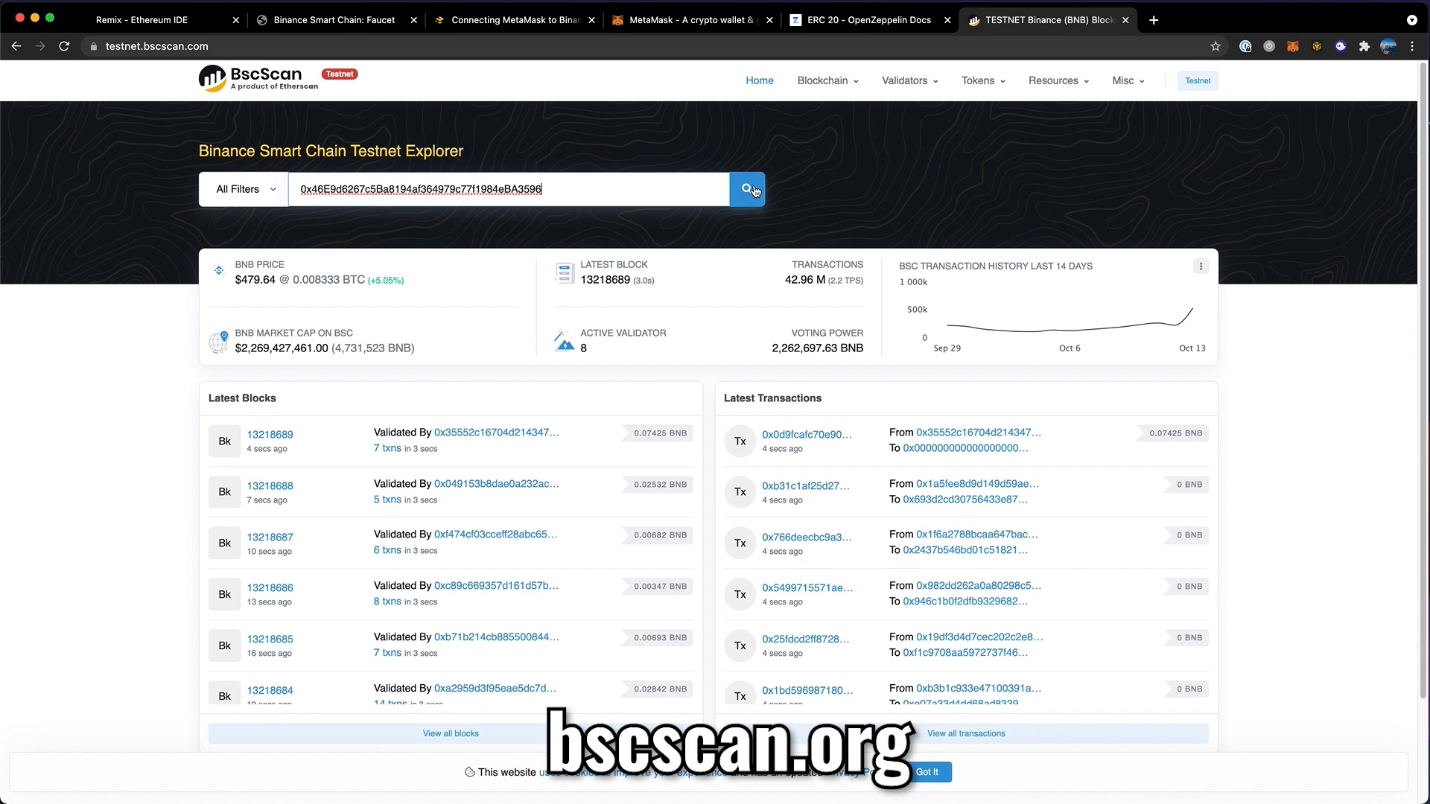
click(746, 189)
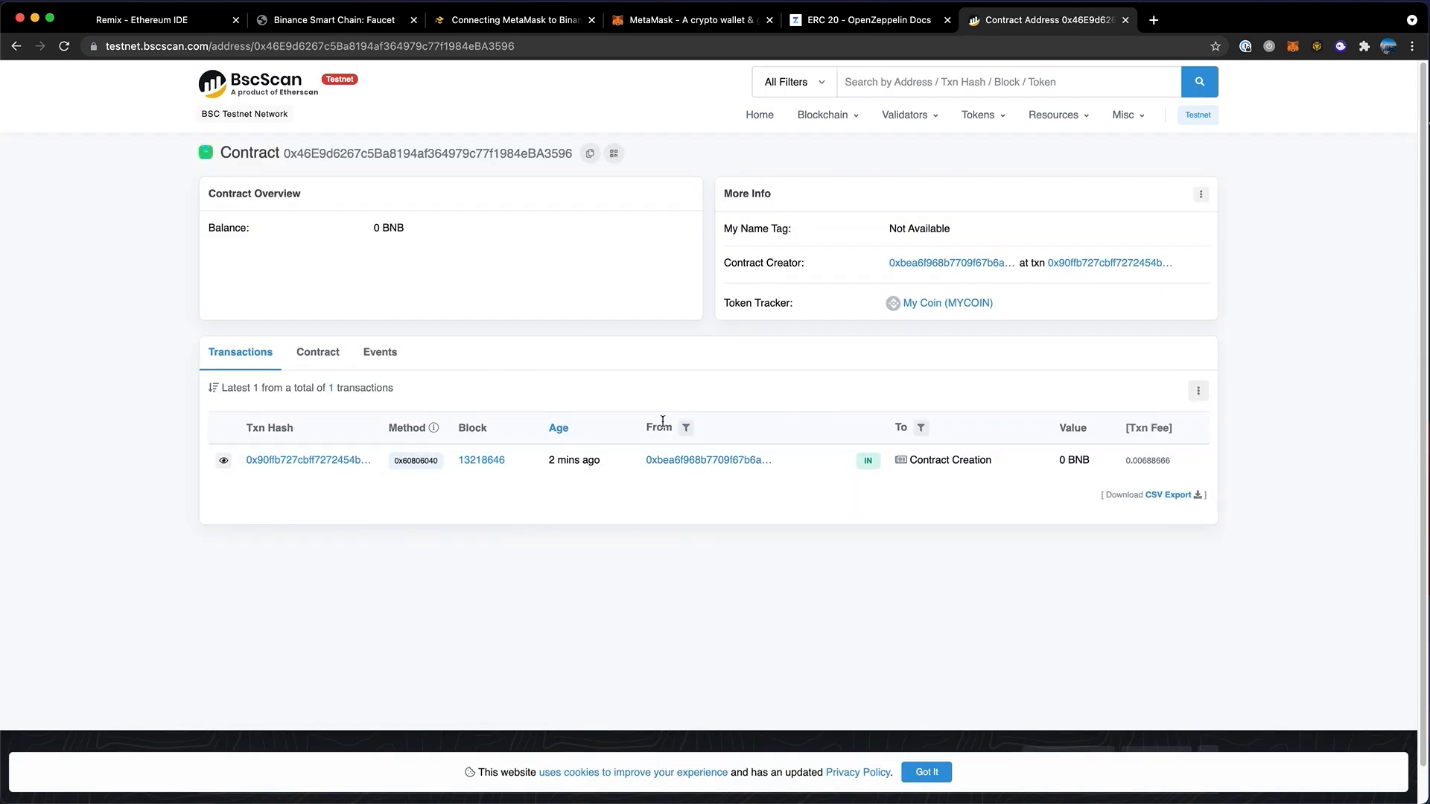
mouse_move(709, 420)
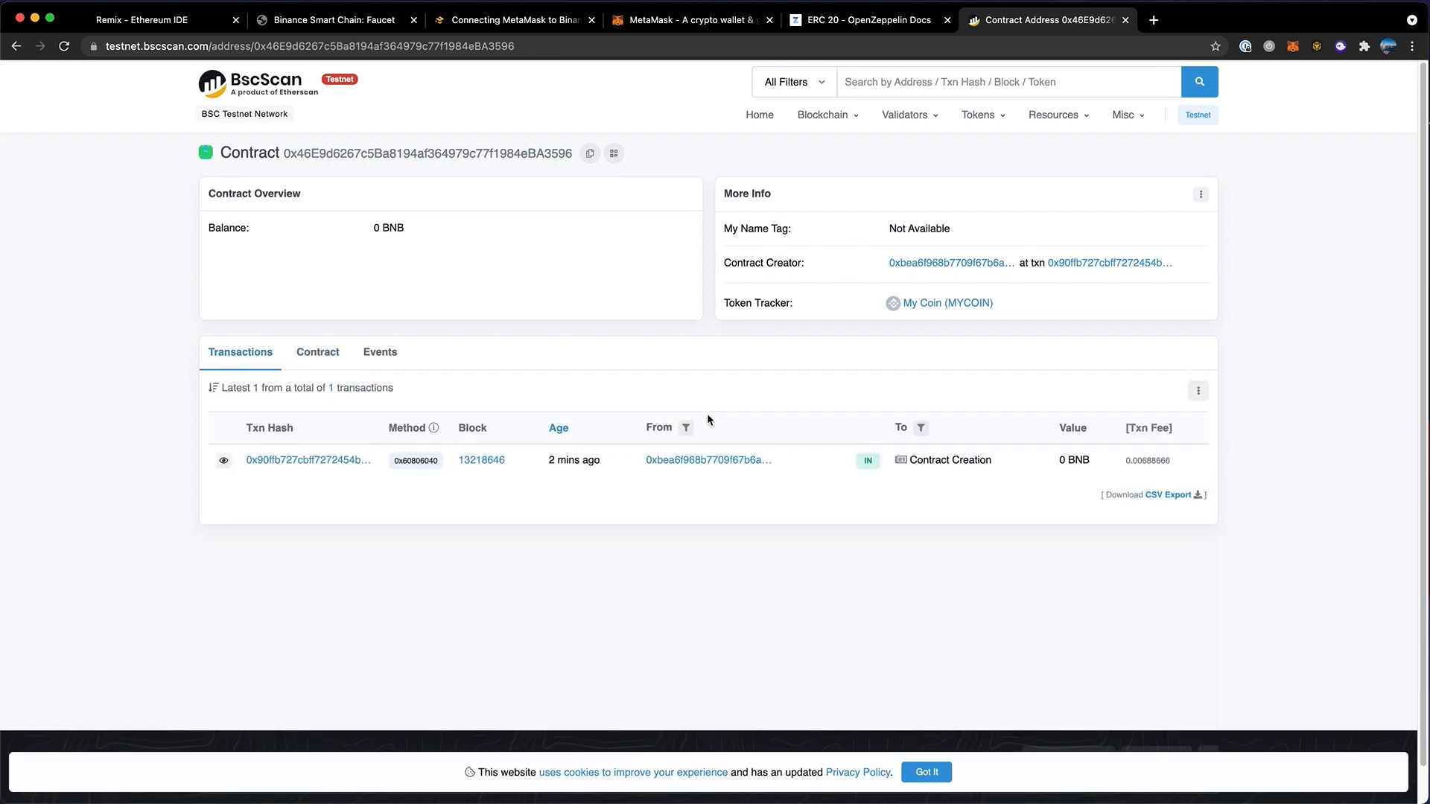
mouse_move(705, 461)
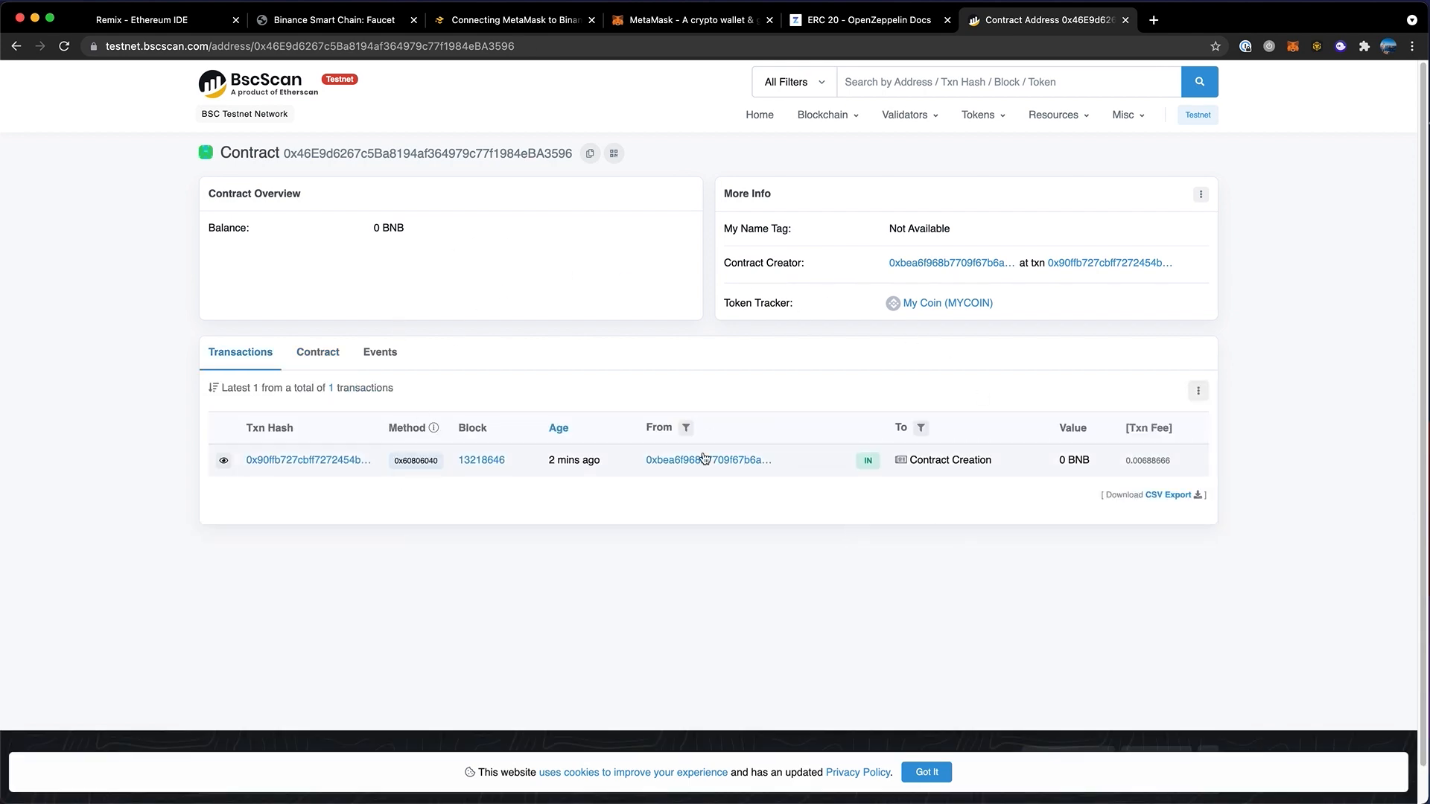
mouse_move(306, 470)
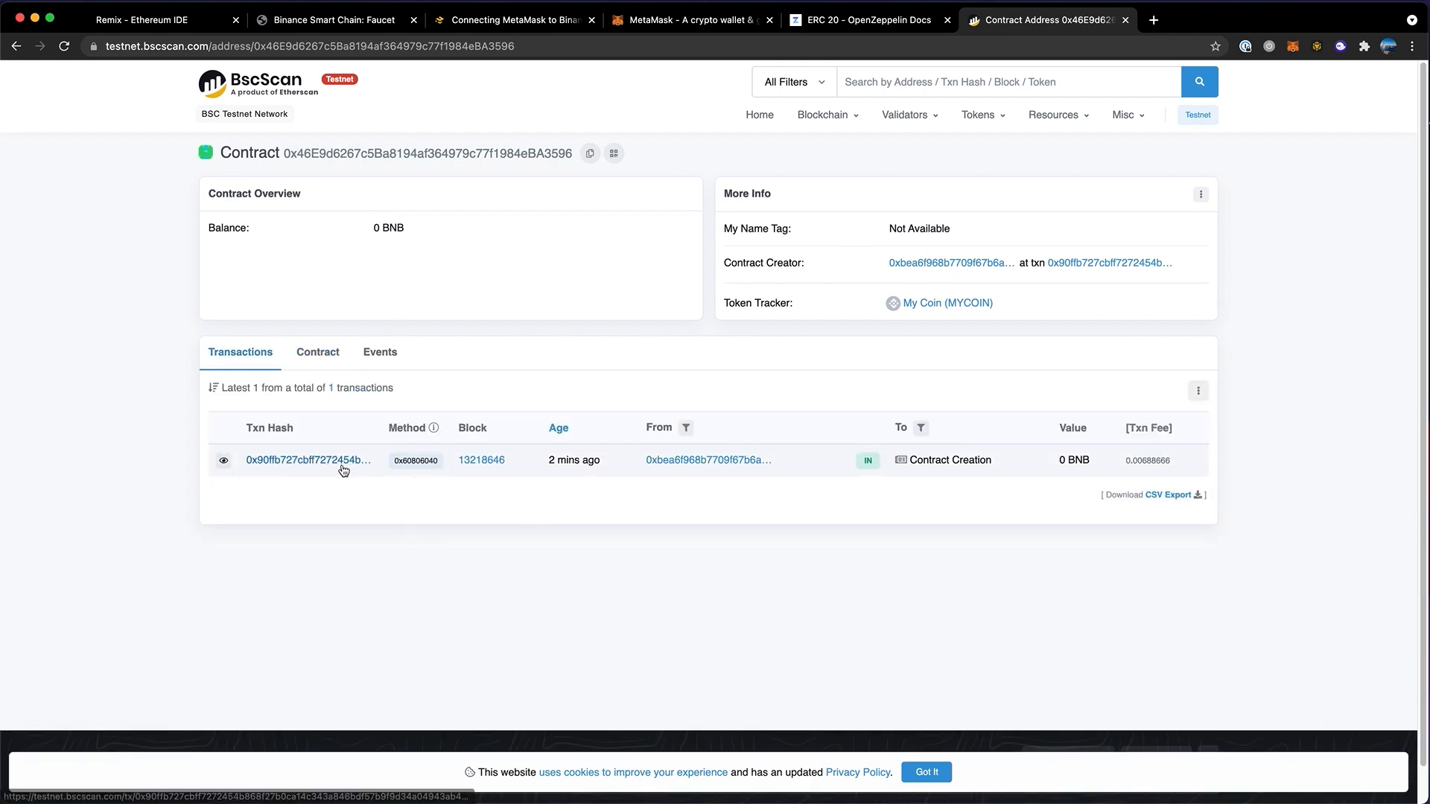
mouse_move(949, 262)
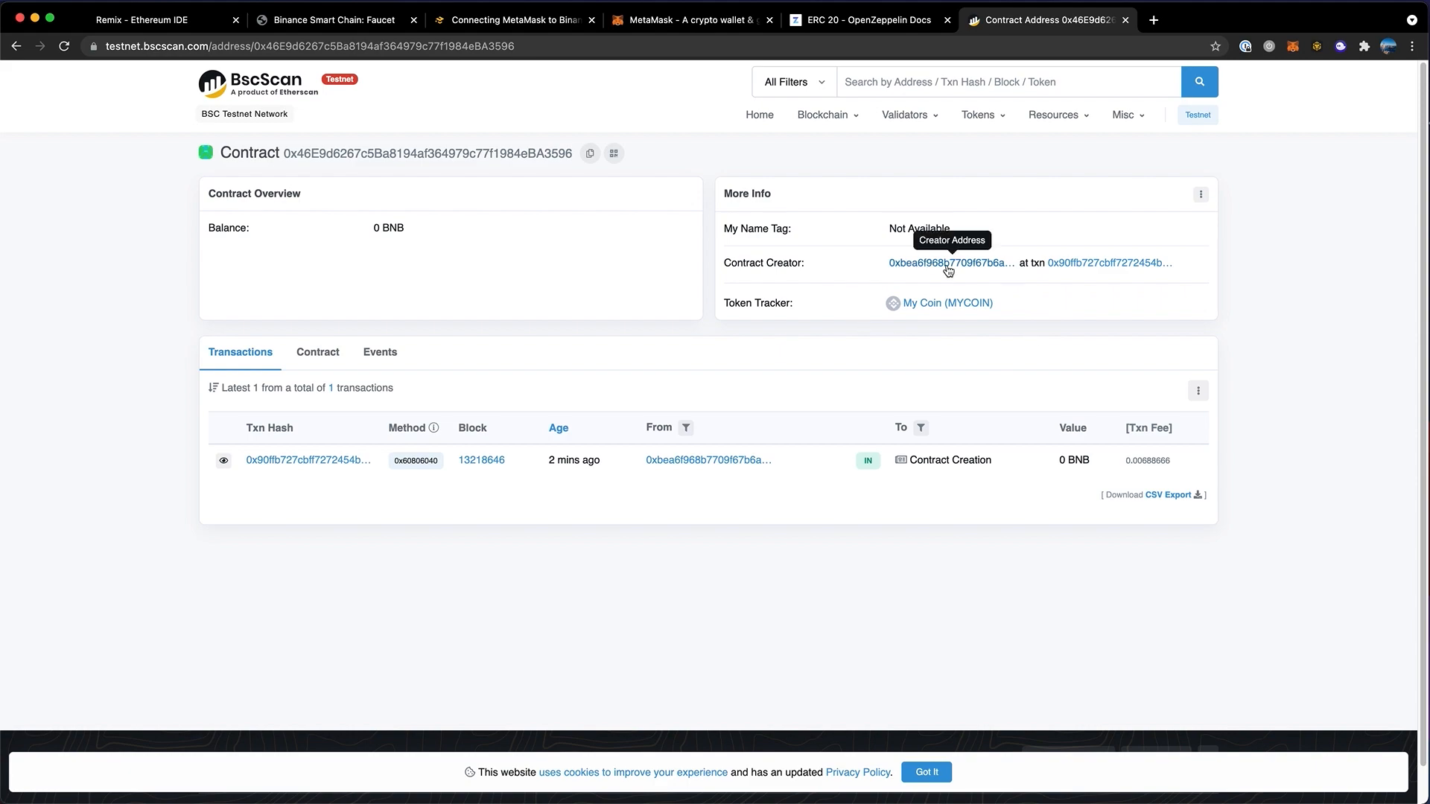